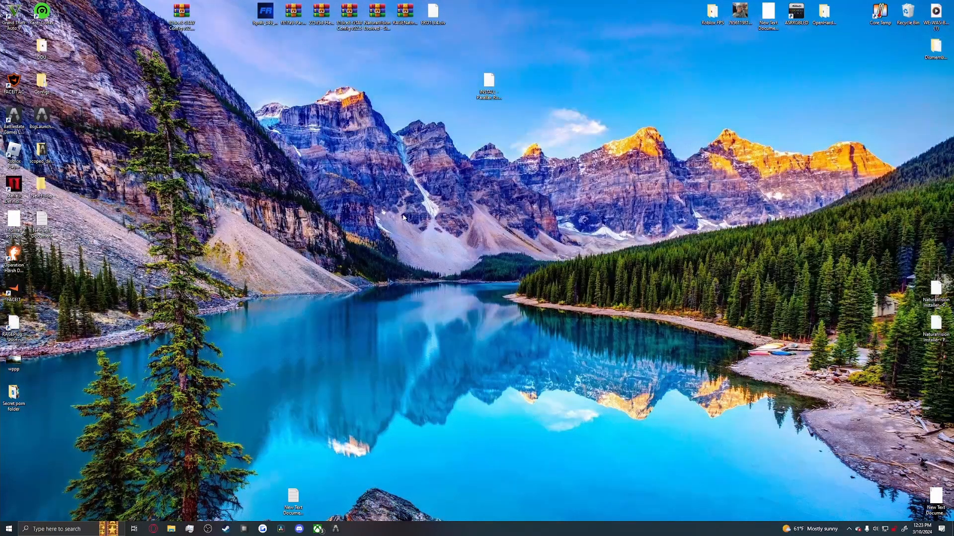
# Launch OpenIV from Start search and select Grand Theft Auto V for Windows.
pyautogui.write('openIV')
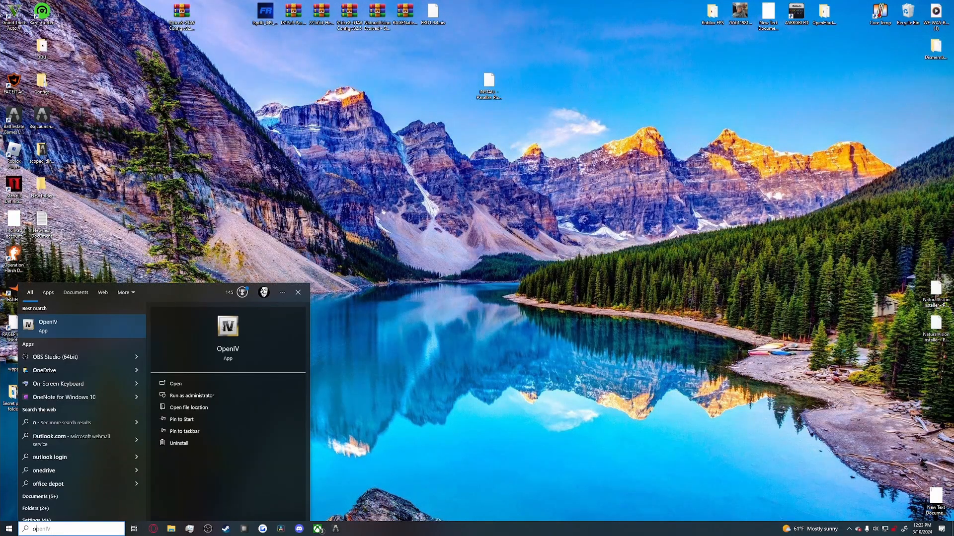
pyautogui.click(48, 326)
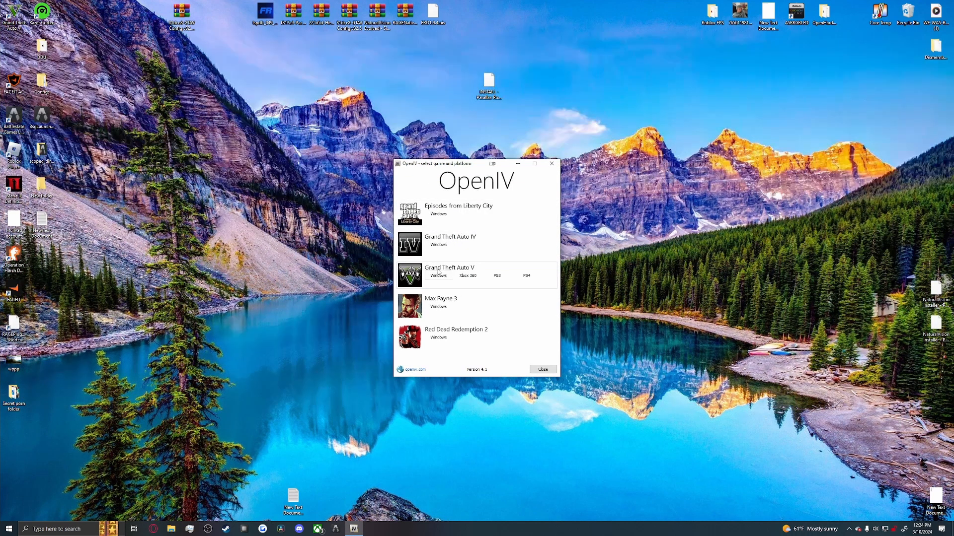
pyautogui.click(449, 271)
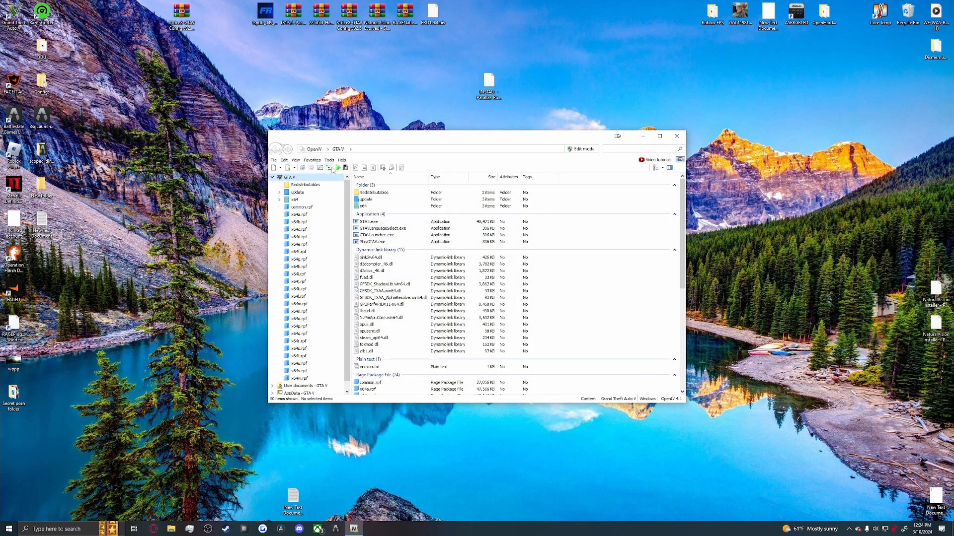
# In Tools > ASI Manager, install ASI Loader, OpenIV.ASI with a mods folder, and openCamera.
pyautogui.click(330, 160)
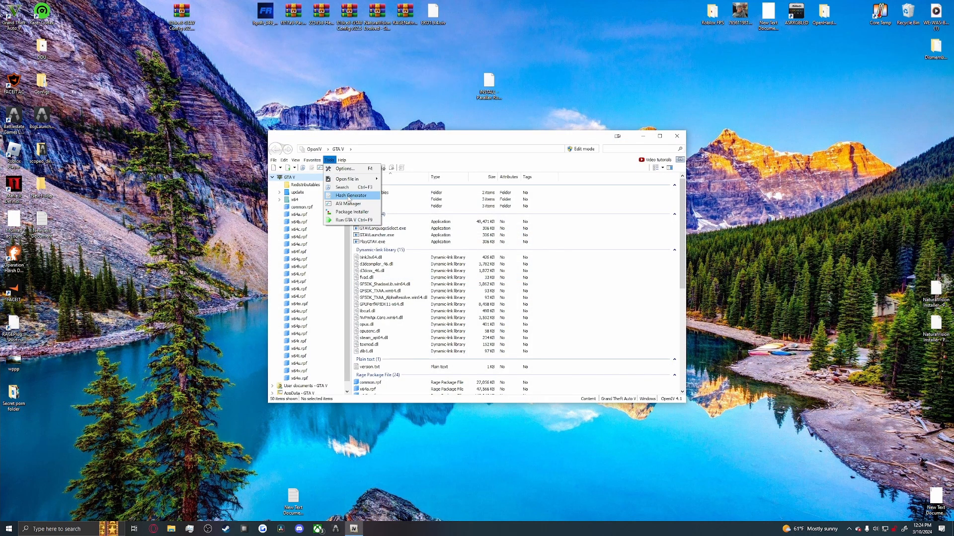
pyautogui.click(347, 203)
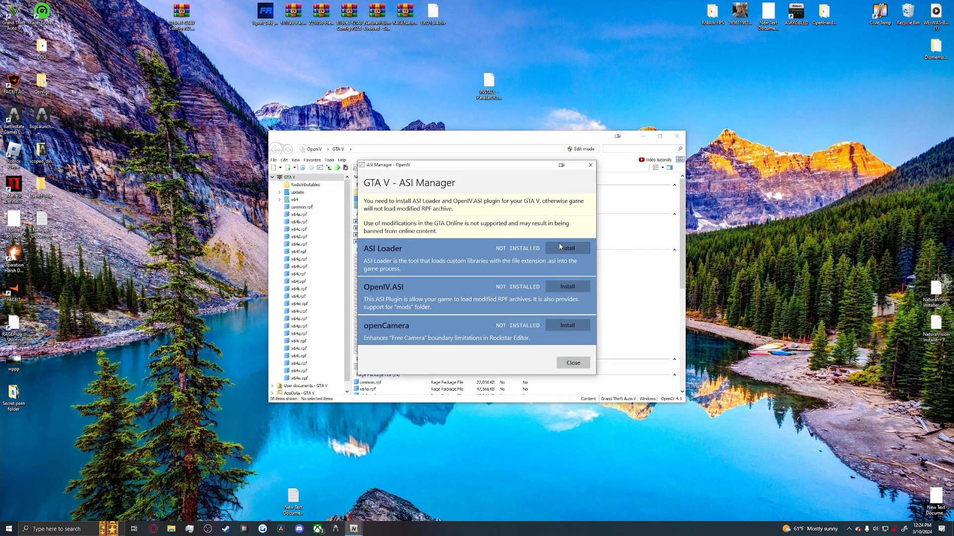
pyautogui.click(566, 248)
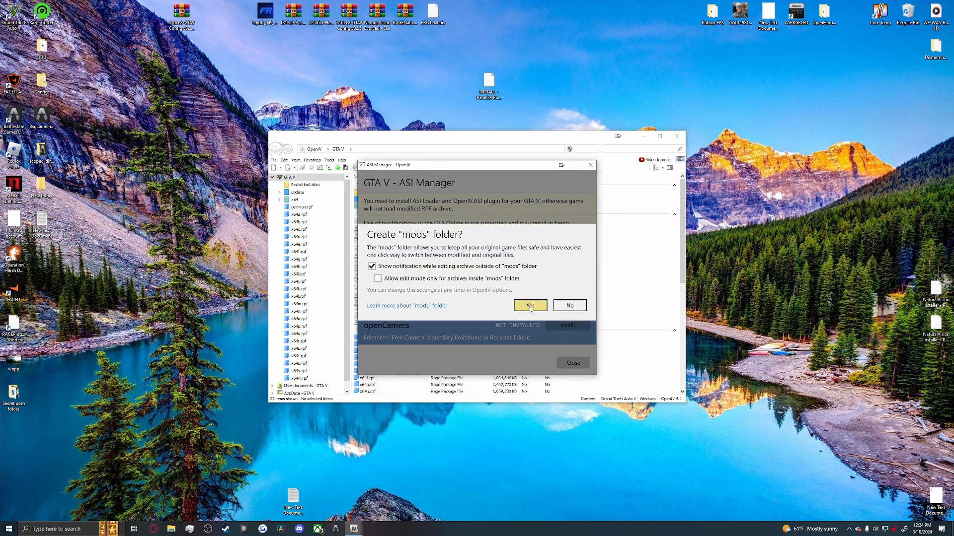
pyautogui.click(529, 304)
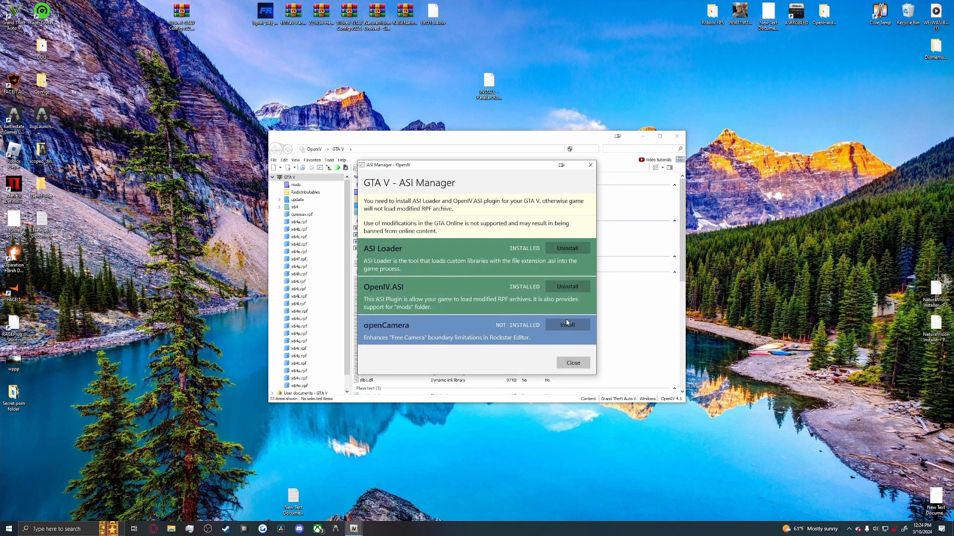
pyautogui.click(567, 324)
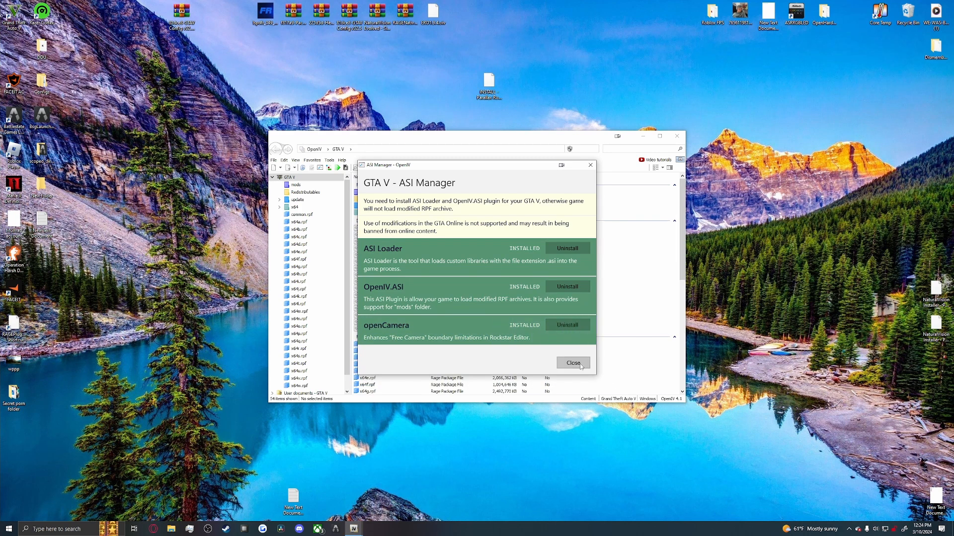
pyautogui.click(572, 363)
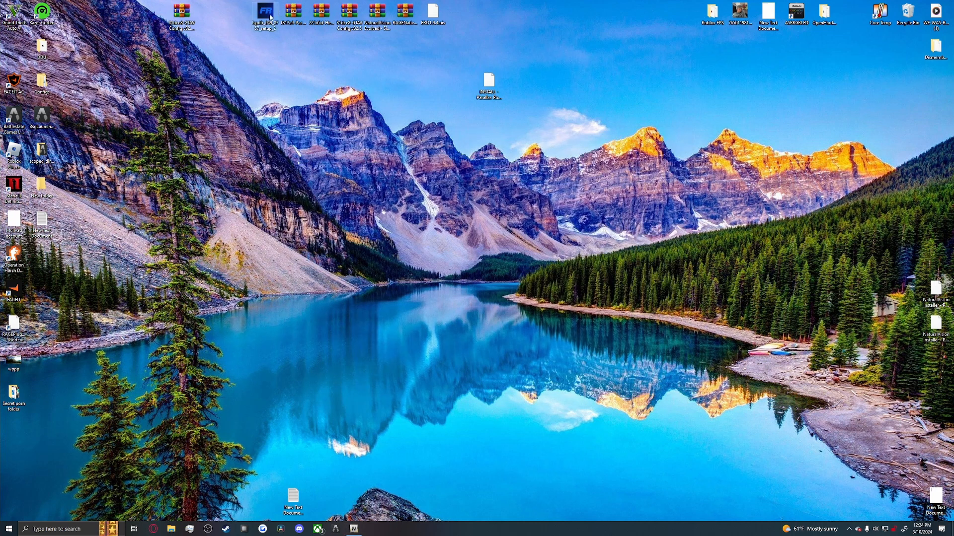
# Run the LSPDFR installer in English with default components into the GTA V folder and launch the configurator.
pyautogui.doubleClick(264, 11)
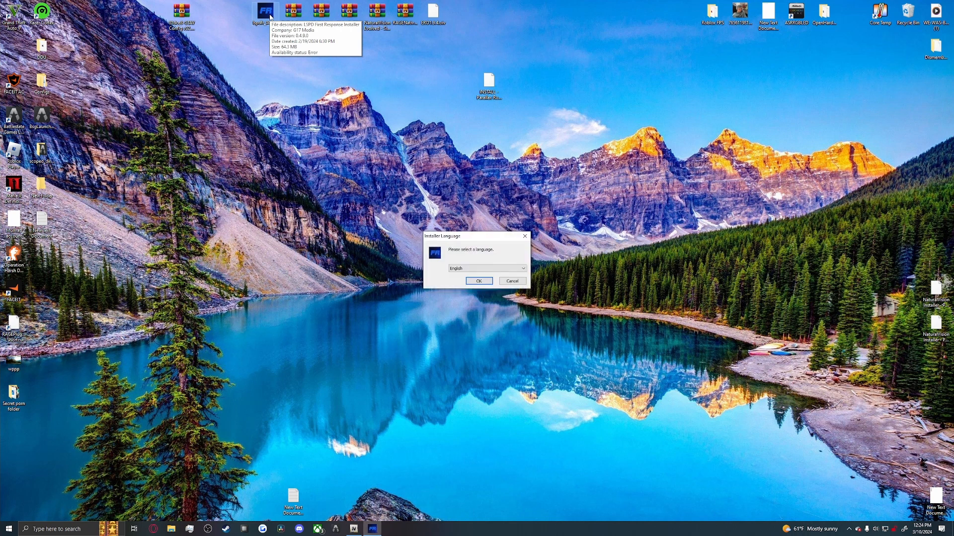
pyautogui.click(478, 281)
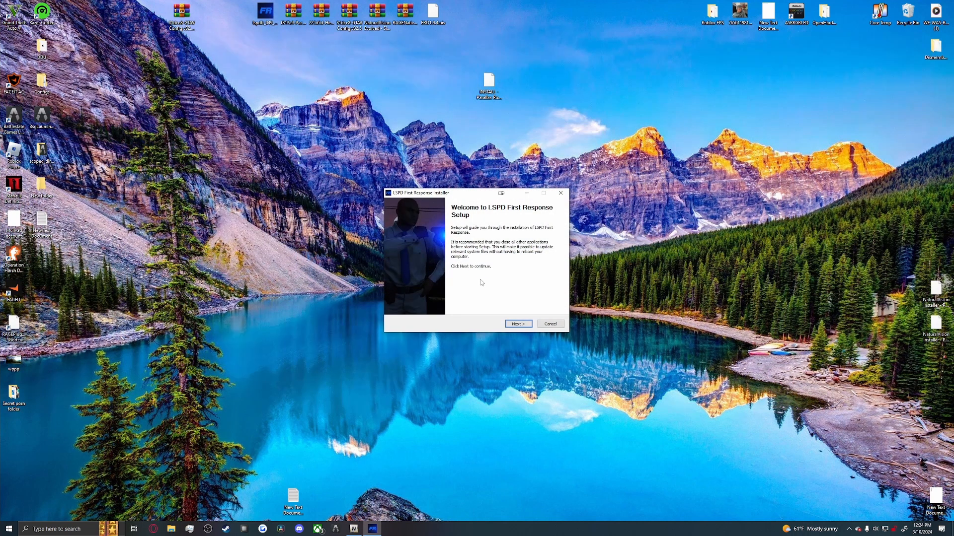
pyautogui.click(517, 324)
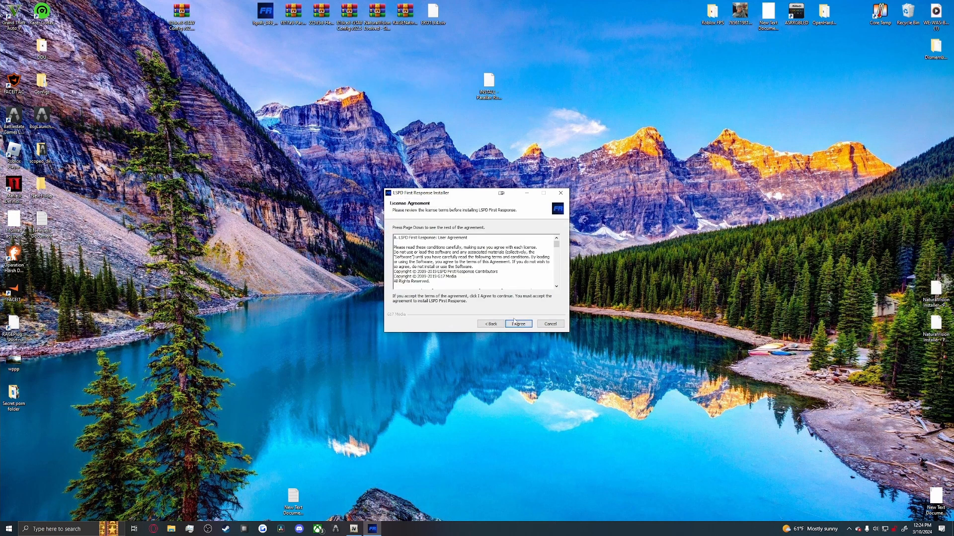
pyautogui.click(518, 324)
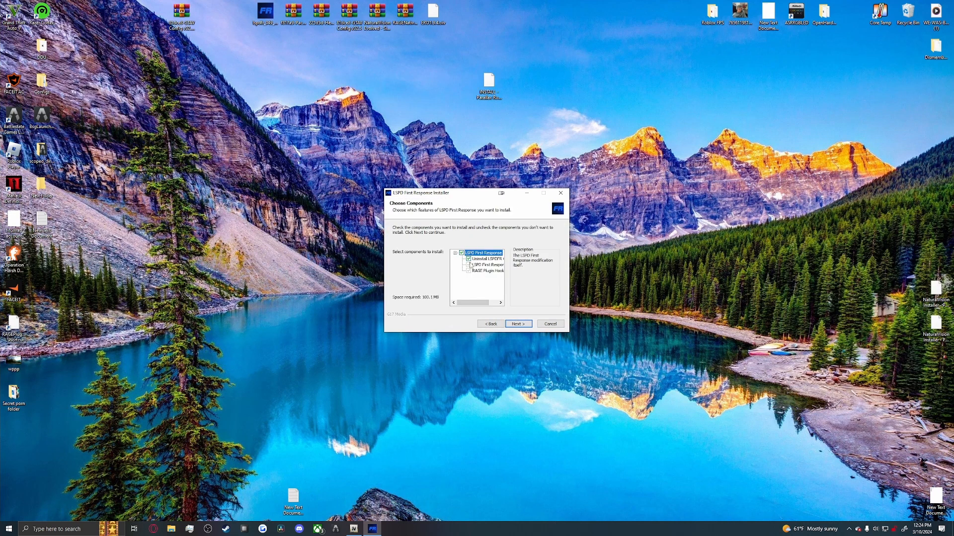
pyautogui.click(517, 324)
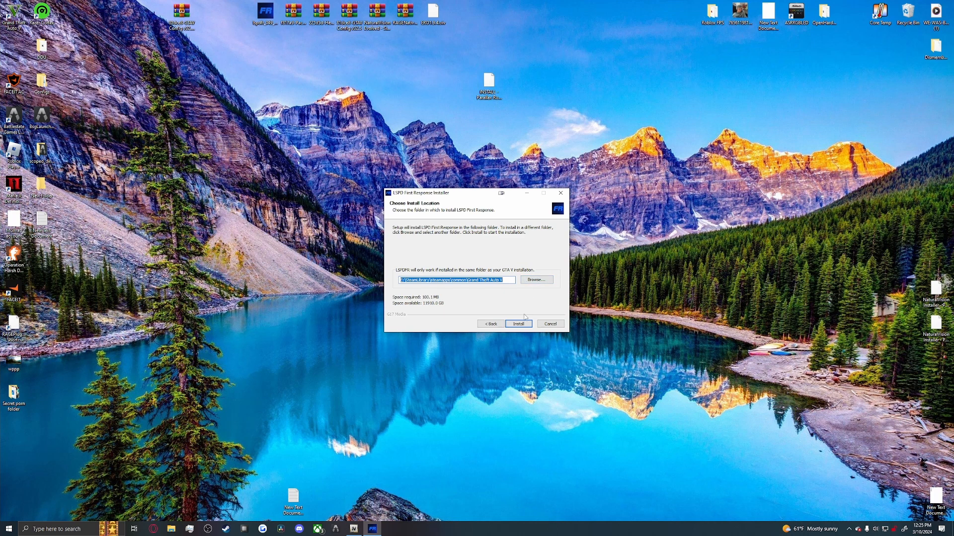
pyautogui.click(517, 324)
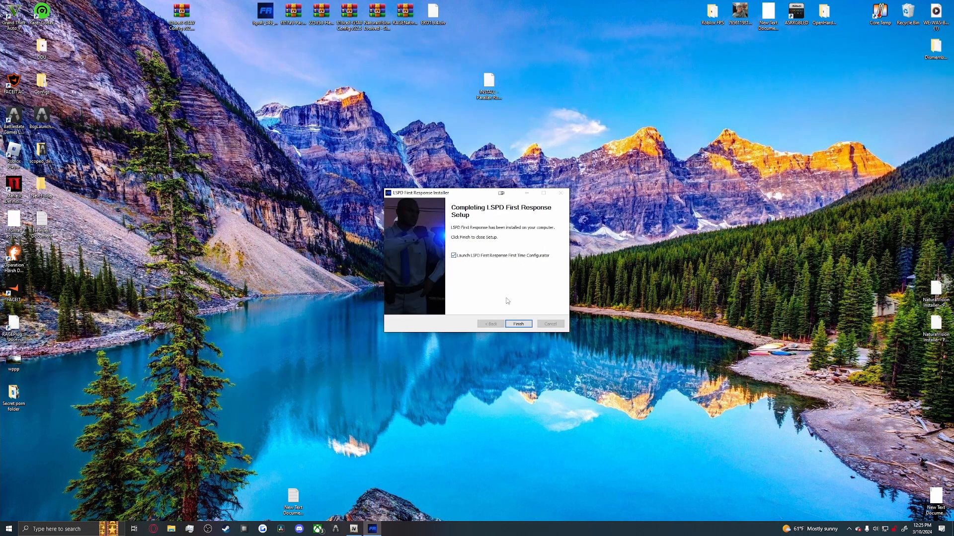
pyautogui.click(517, 324)
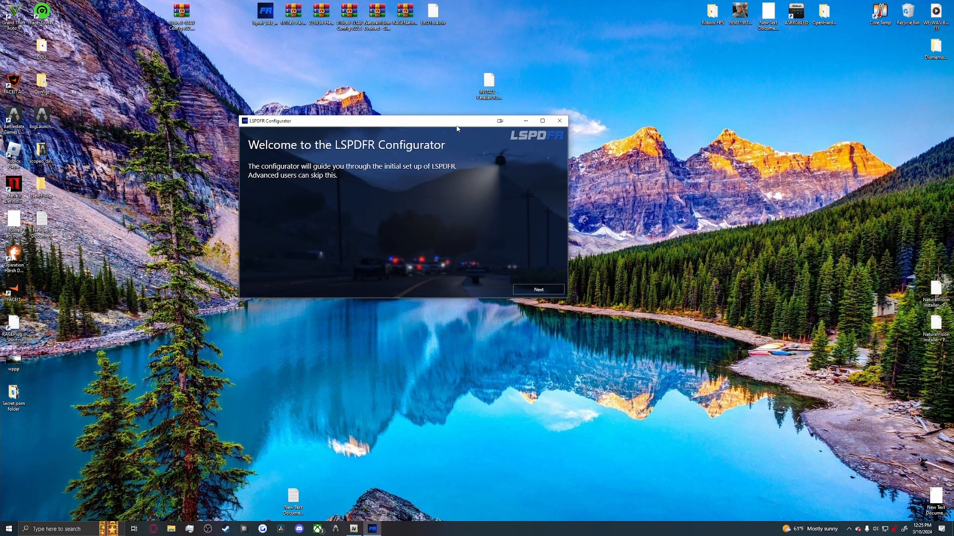
# Accept the RAGE Plugin Hook disclaimer, apply the recommended settings and confirm setup succeeded.
pyautogui.click(538, 289)
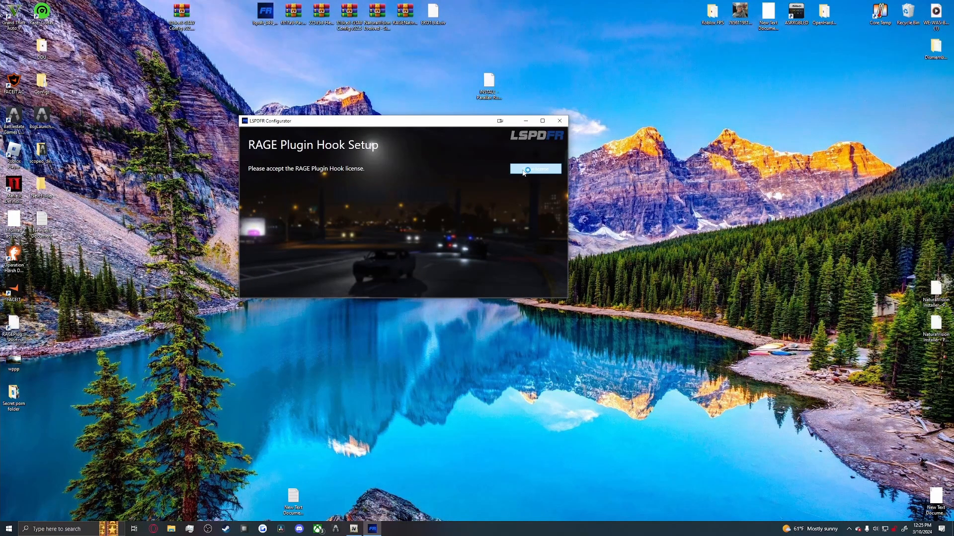
pyautogui.click(535, 169)
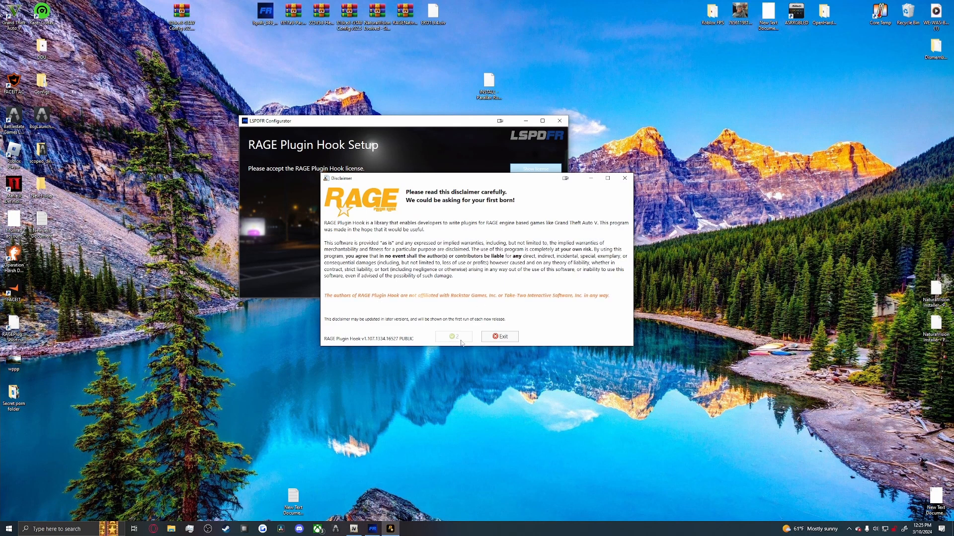
pyautogui.click(453, 336)
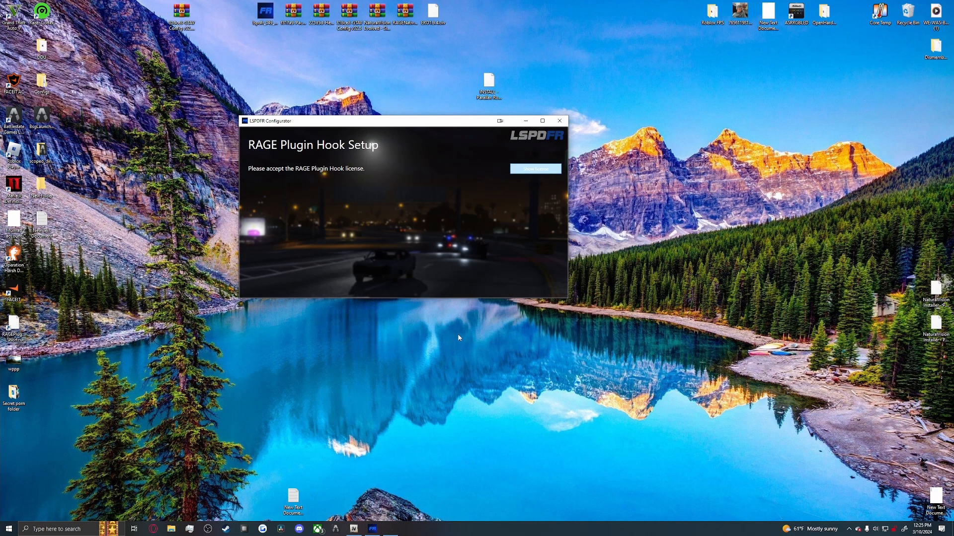
pyautogui.click(535, 169)
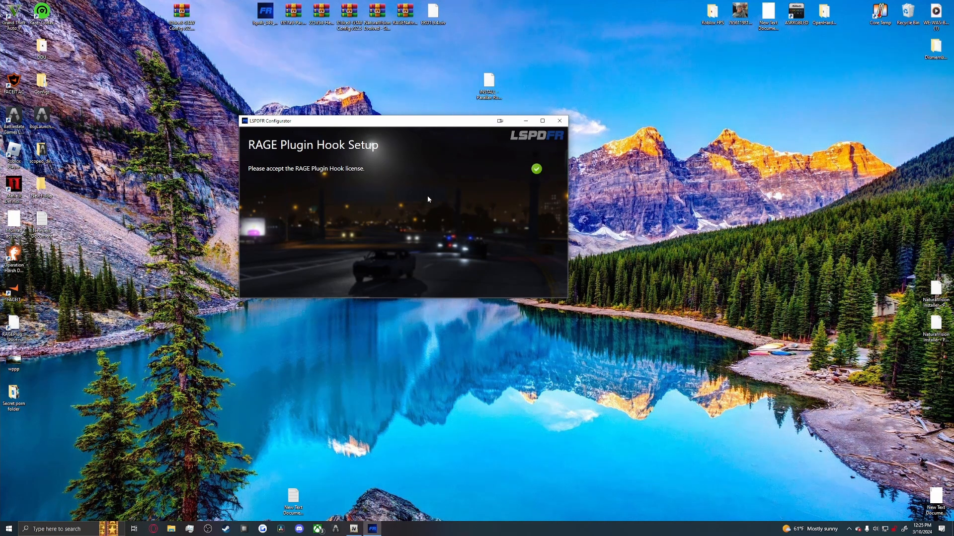
pyautogui.click(535, 169)
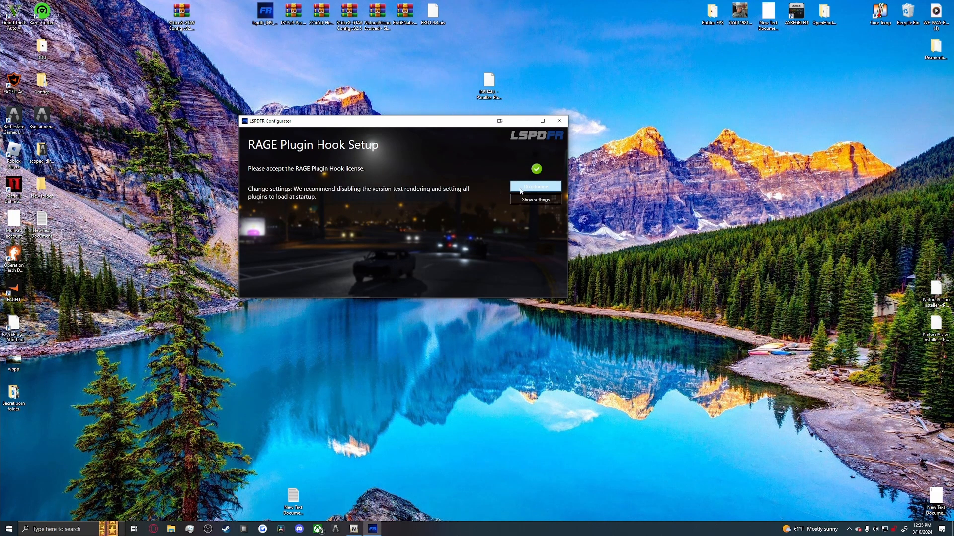
pyautogui.click(534, 185)
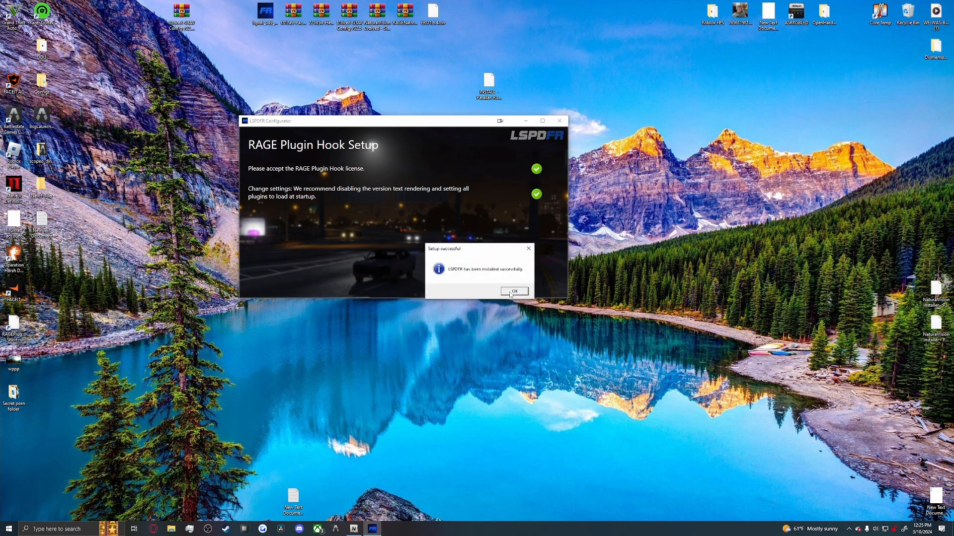
pyautogui.click(514, 291)
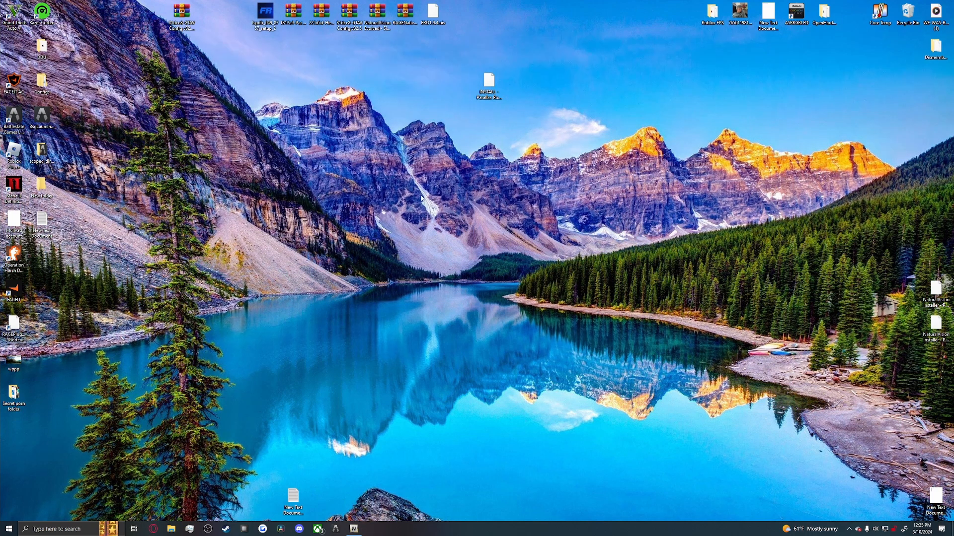
pyautogui.moveTo(371, 123)
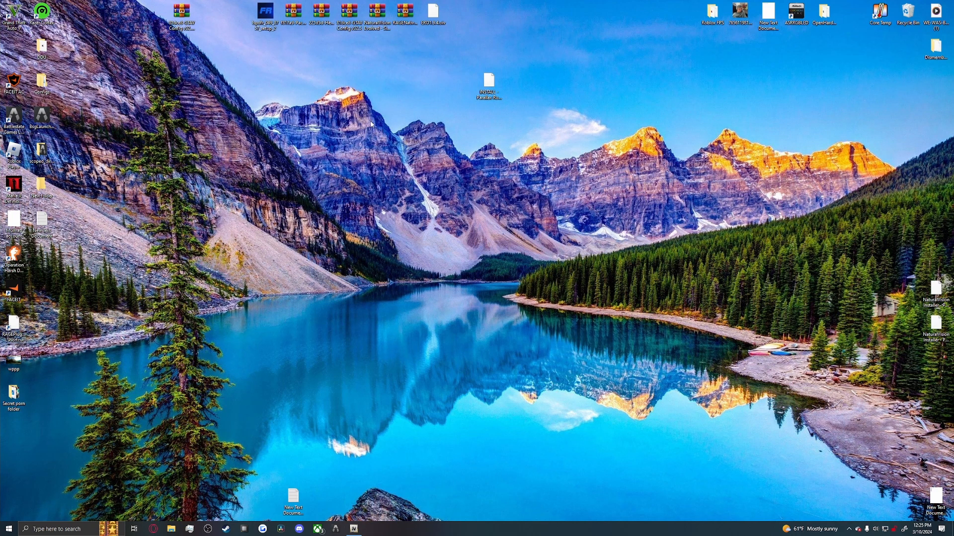
# Dismiss the WinRAR reminder and switch OpenIV into editing mode, confirming the warning.
pyautogui.moveTo(262, 12); pyautogui.dragTo(321, 83)
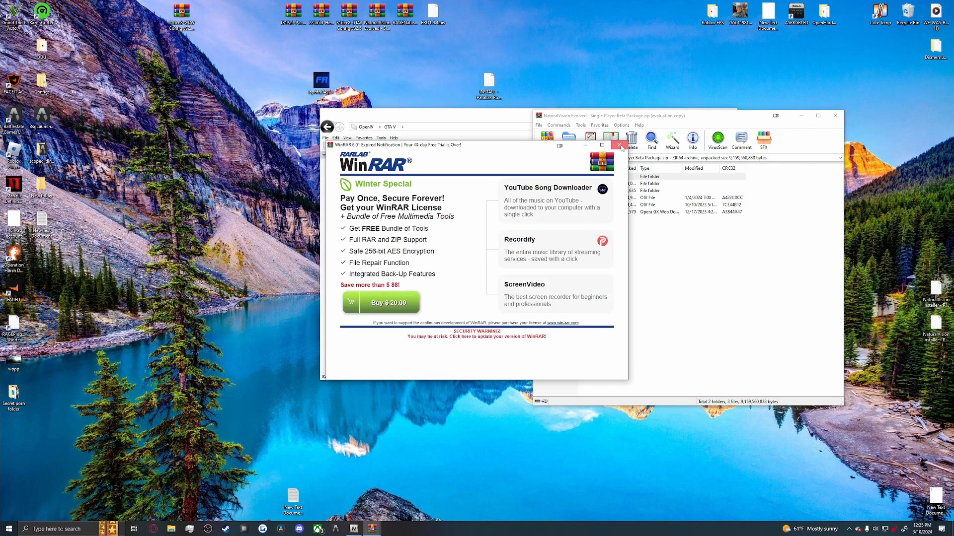
pyautogui.click(620, 145)
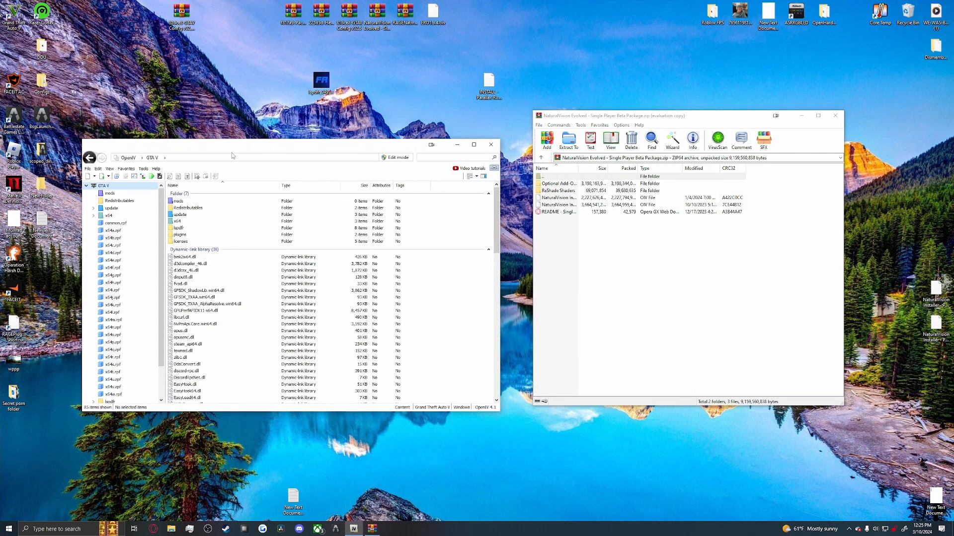
pyautogui.click(397, 158)
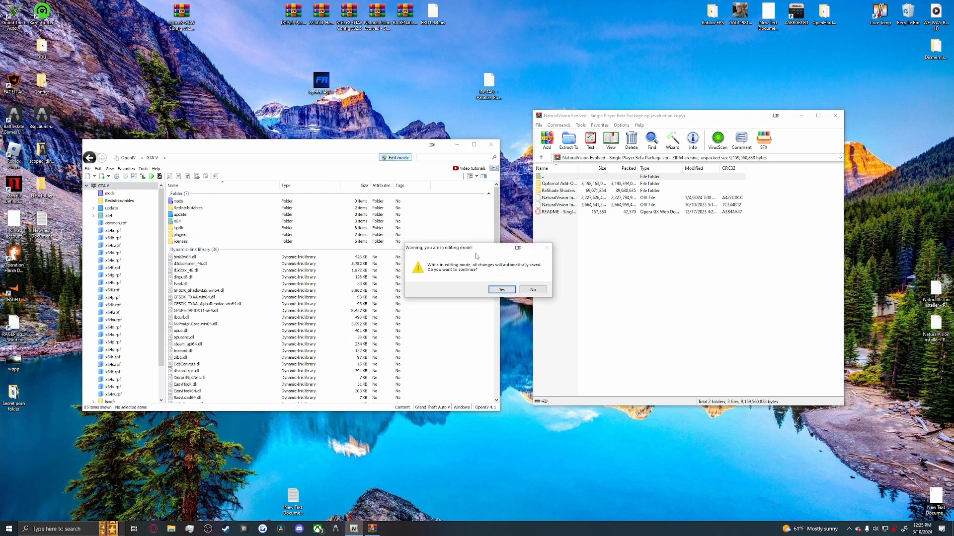
pyautogui.click(501, 289)
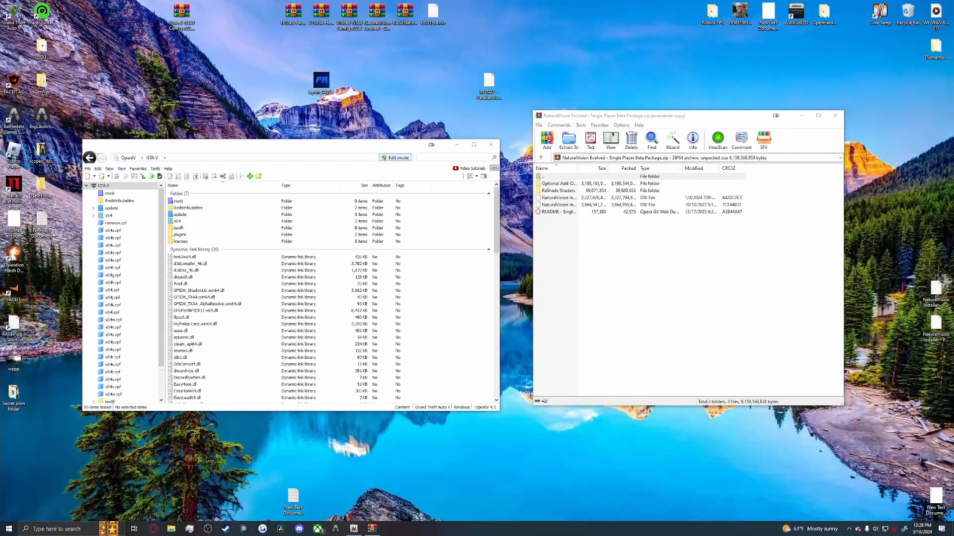
pyautogui.click(579, 198)
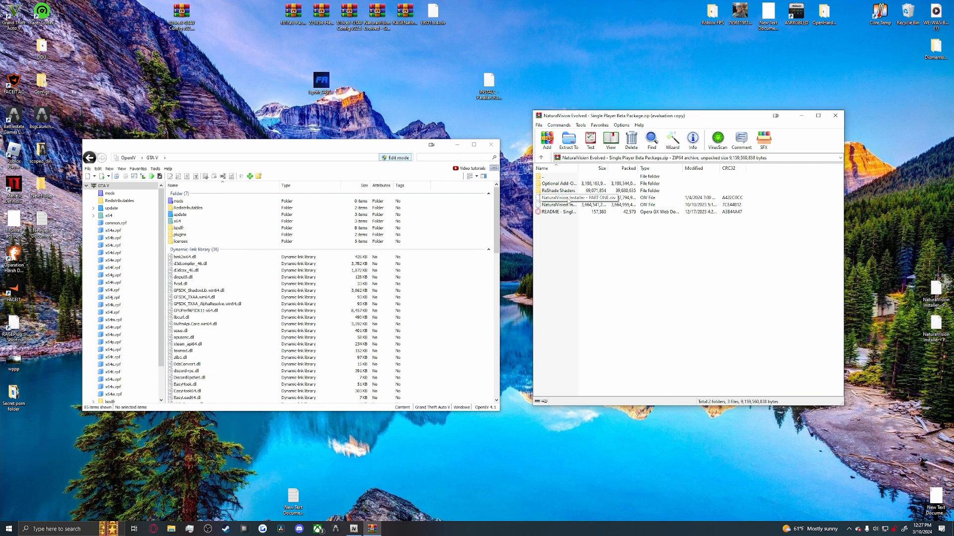
# Load the NaturalVision Evolved Part One .oiv package and confirm its installation.
pyautogui.click(579, 198)
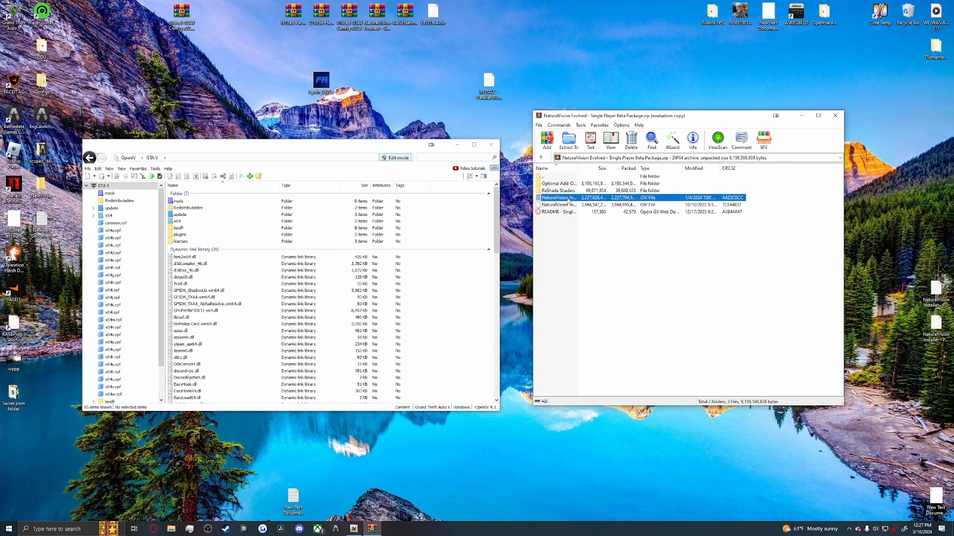
pyautogui.click(557, 198)
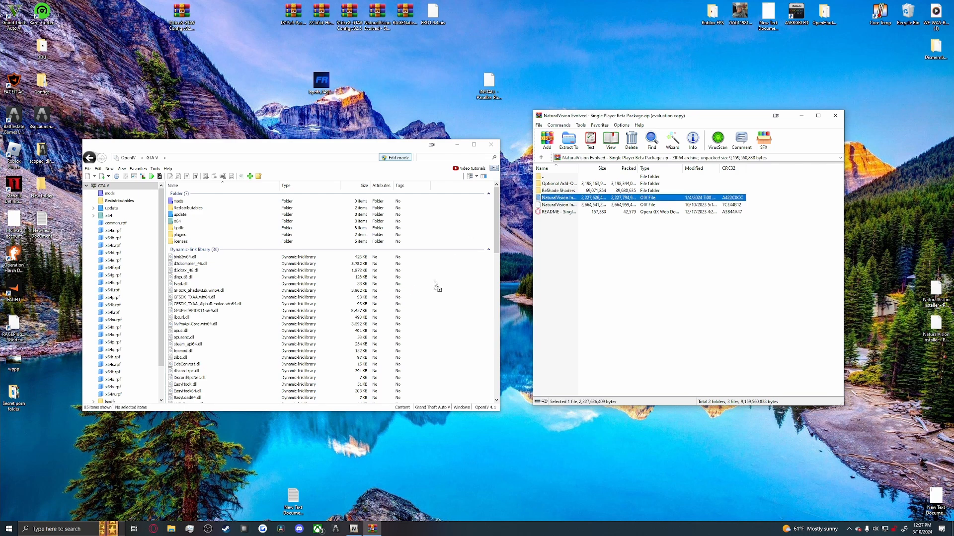
pyautogui.click(567, 141)
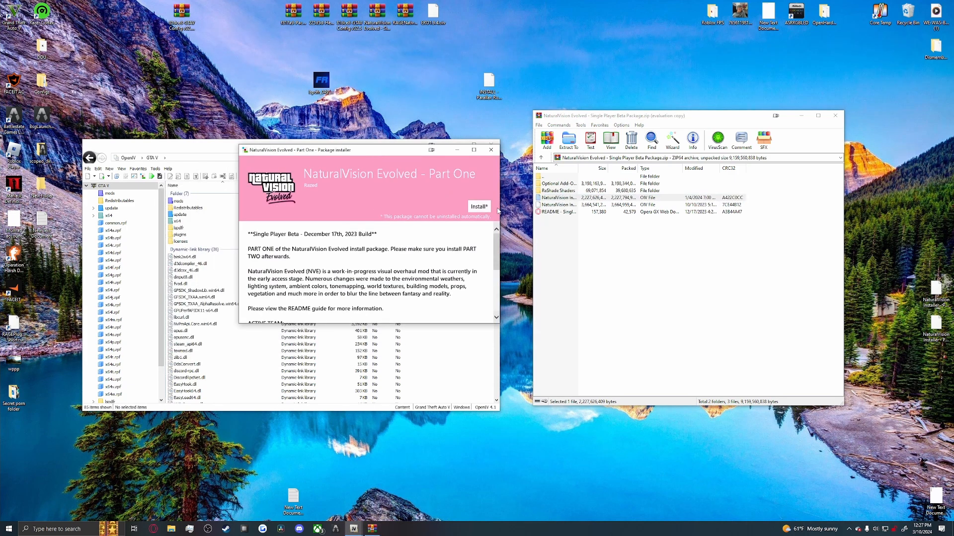
pyautogui.click(479, 206)
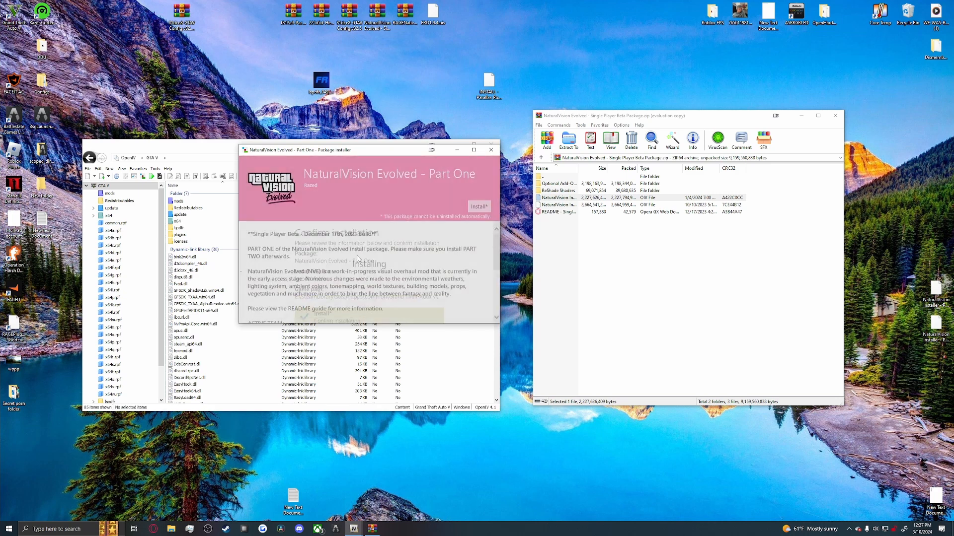
pyautogui.click(479, 207)
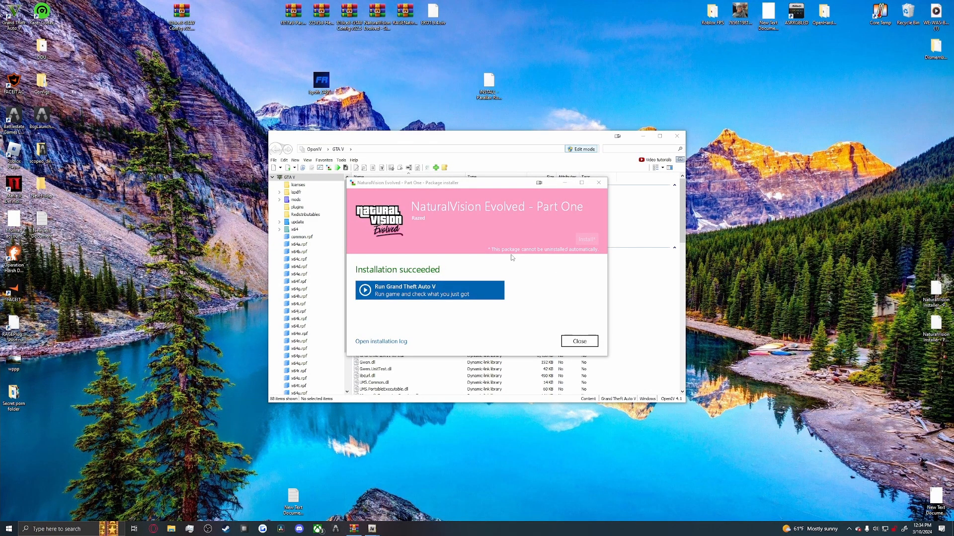
# Close the Part One success message, install the Part Two .oiv package and close its success message.
pyautogui.click(578, 341)
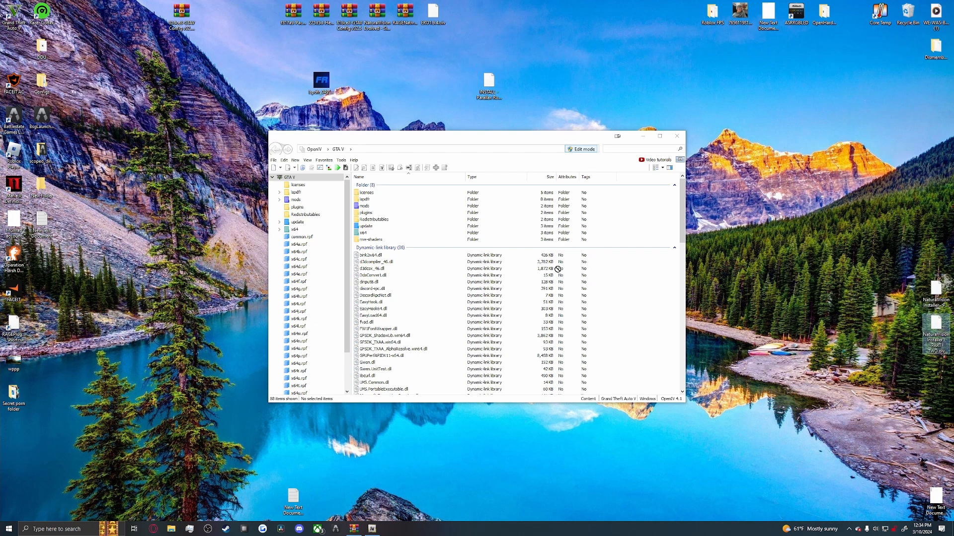
pyautogui.moveTo(616, 272)
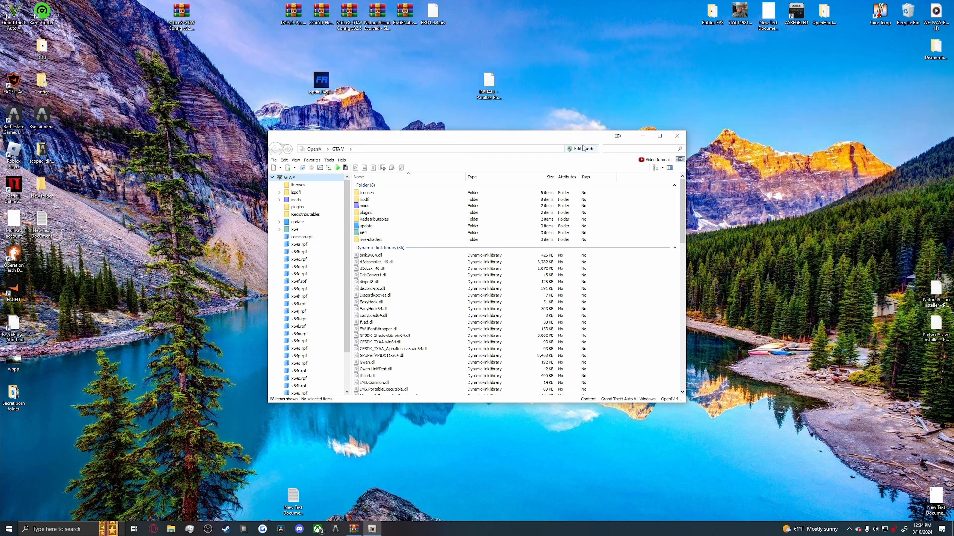
pyautogui.click(581, 149)
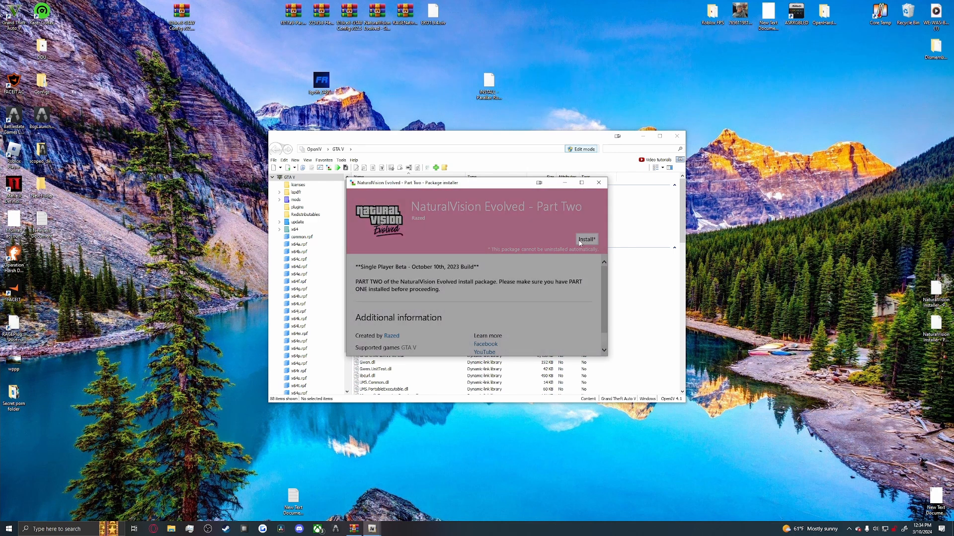
pyautogui.click(586, 240)
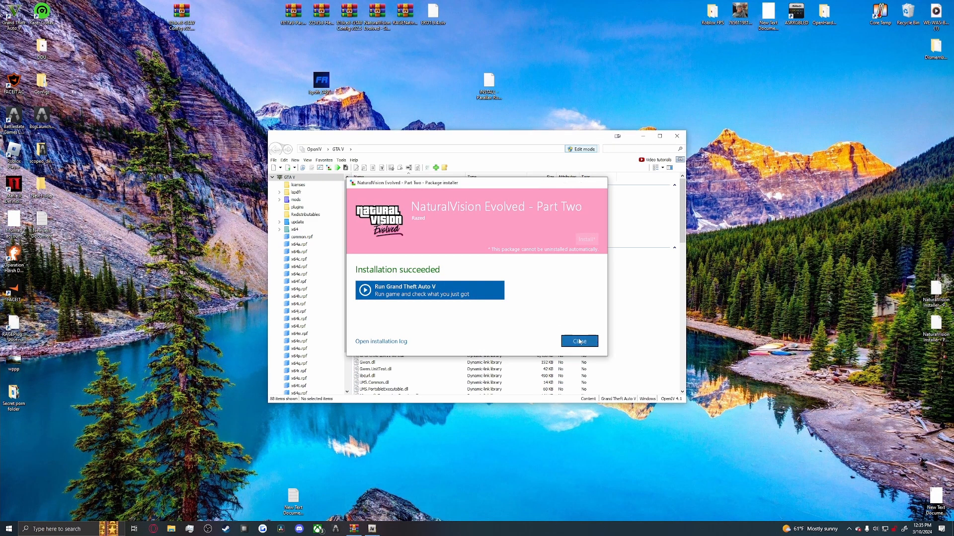
pyautogui.click(579, 341)
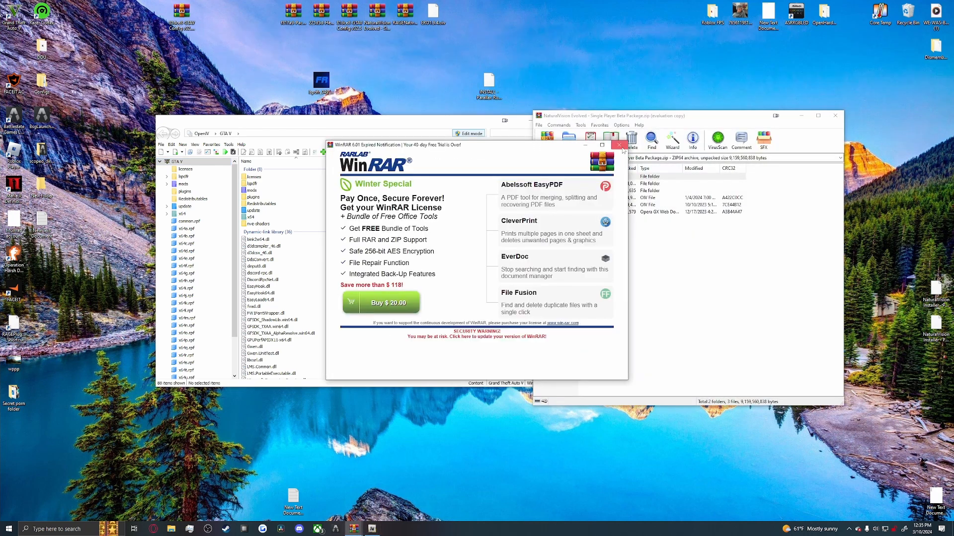
# From Optional Add-Ons > 1. Performance Boost, install its INSTALL .oiv package and close the success message.
pyautogui.click(620, 145)
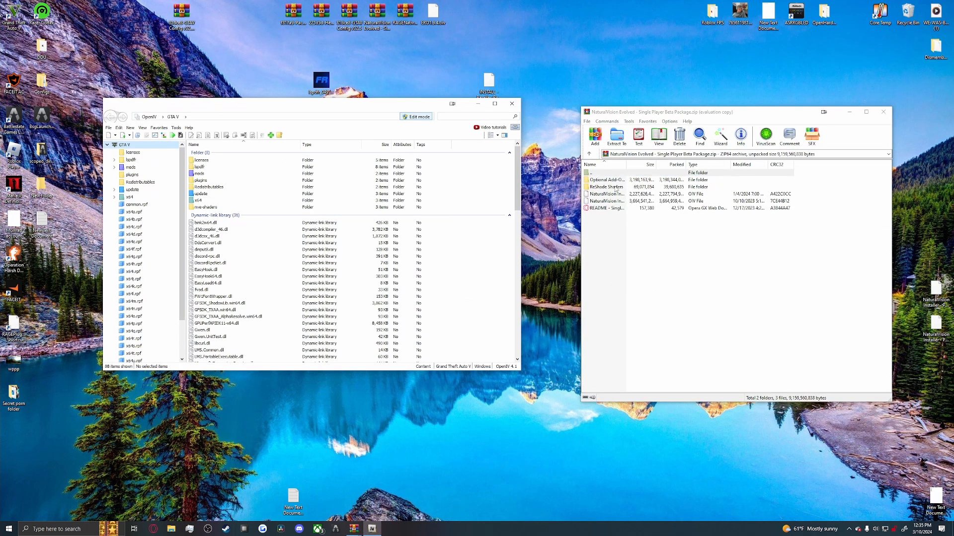
pyautogui.doubleClick(606, 180)
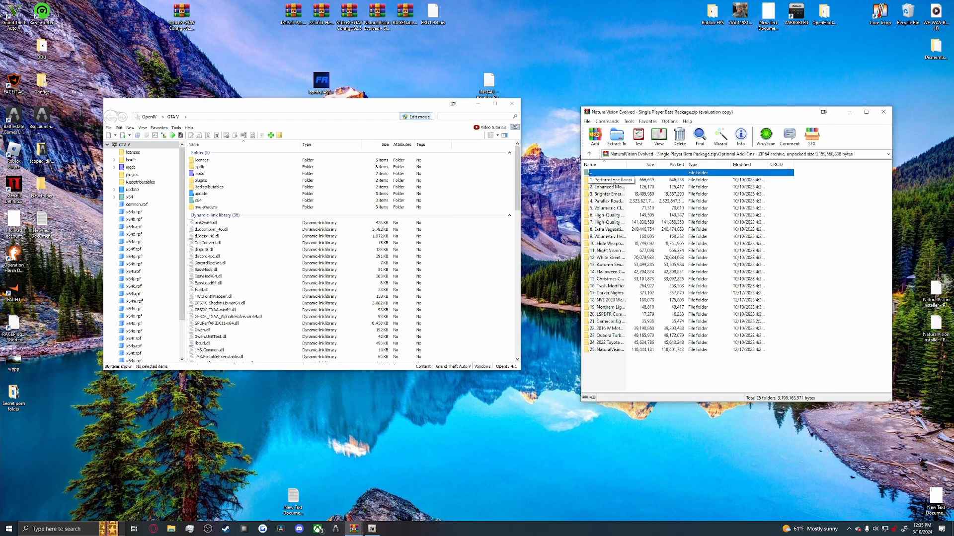
pyautogui.doubleClick(610, 179)
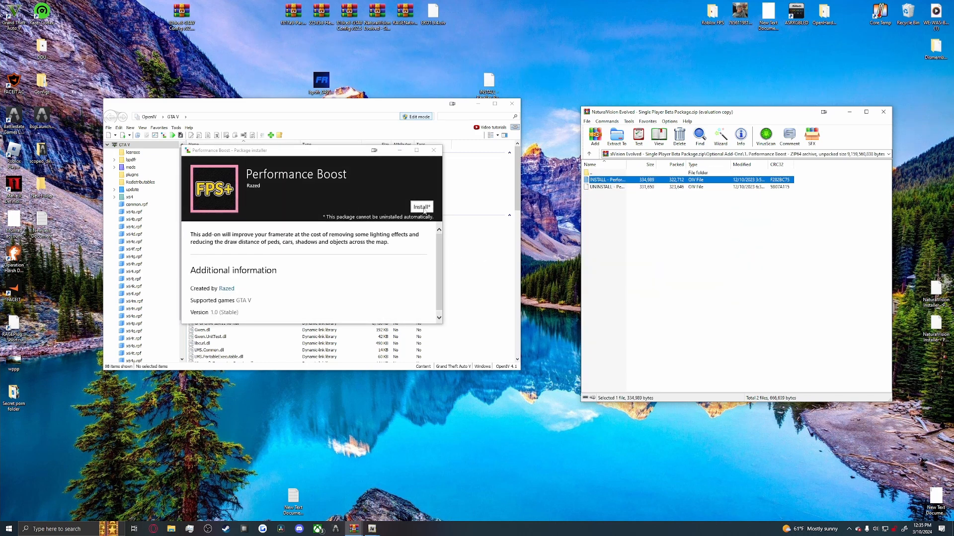
pyautogui.click(421, 207)
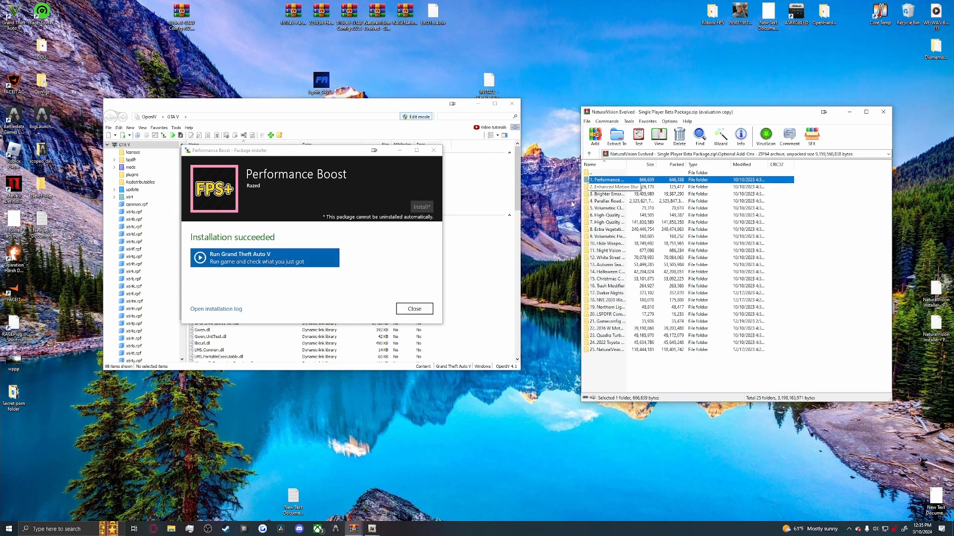
pyautogui.click(414, 309)
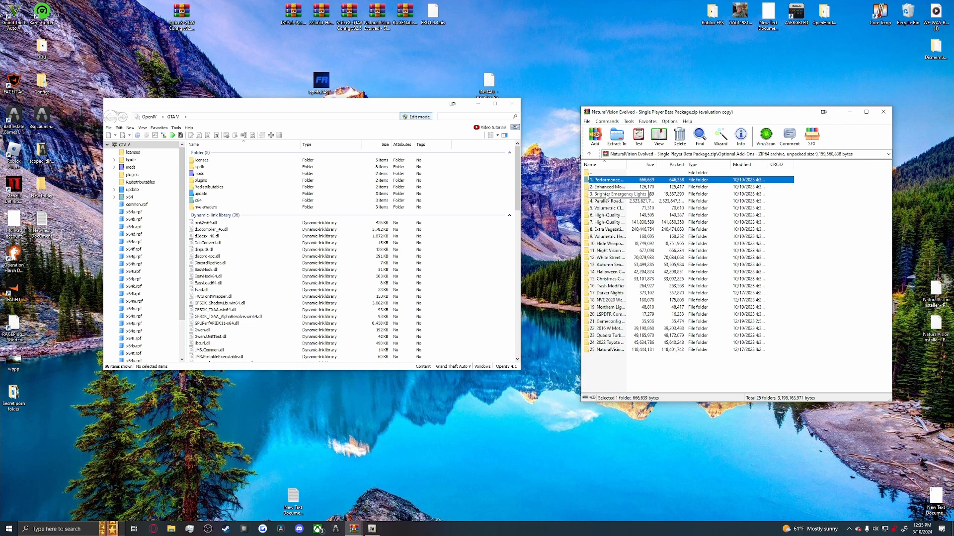
# Install the 3. Brighter Emergency Lights package into the mods folder, confirming the edit-mode warning.
pyautogui.doubleClick(616, 193)
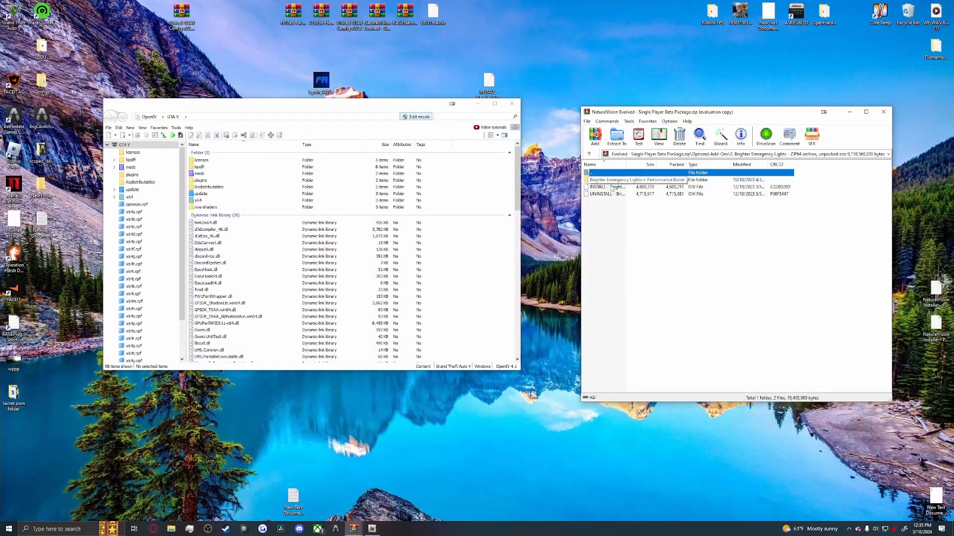
pyautogui.doubleClick(636, 172)
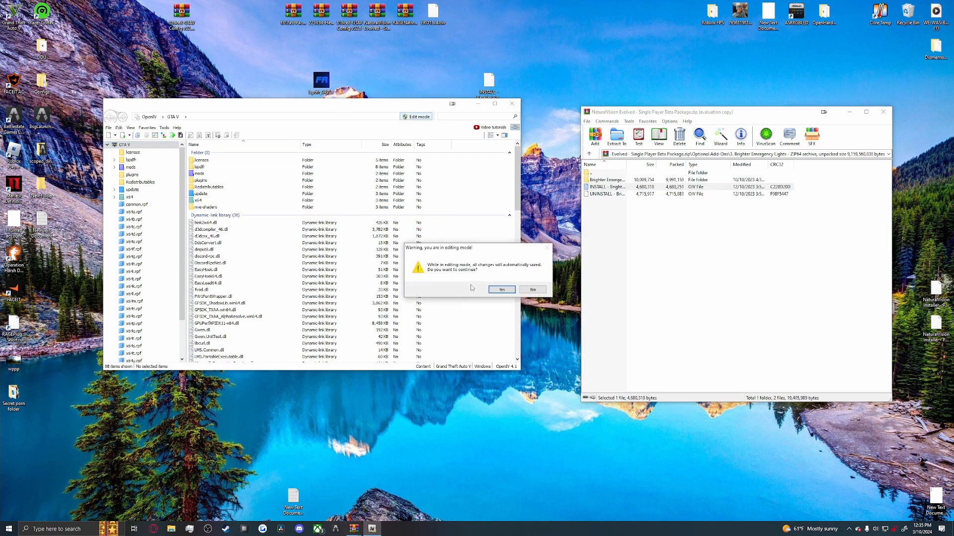
pyautogui.click(501, 290)
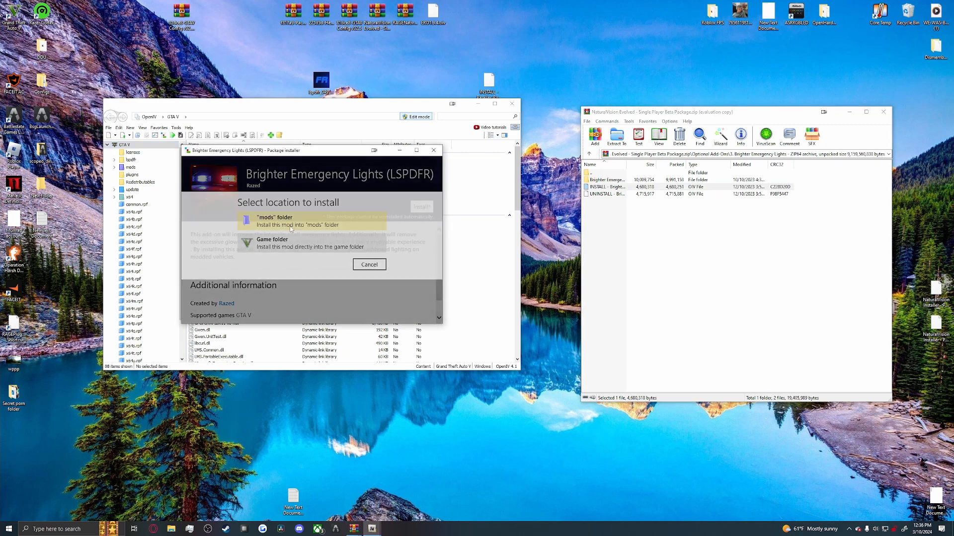
pyautogui.click(274, 221)
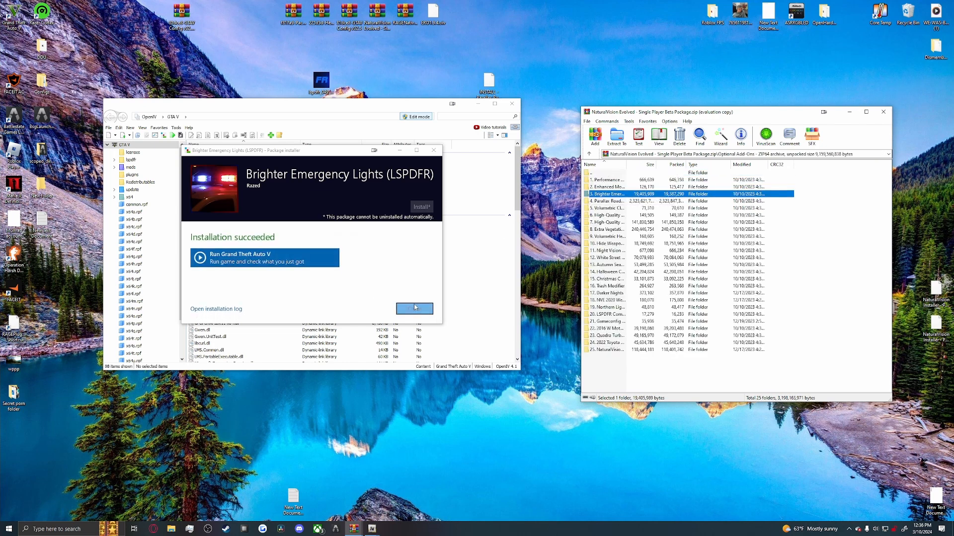
pyautogui.click(415, 308)
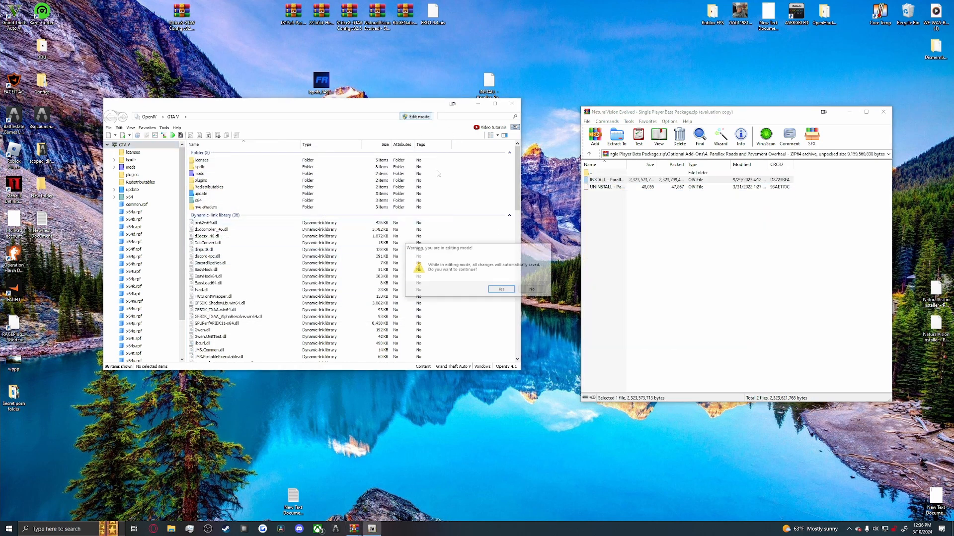
# Confirm the edit-mode warning and start installing the New Parallax Roads and Pavement package.
pyautogui.click(500, 288)
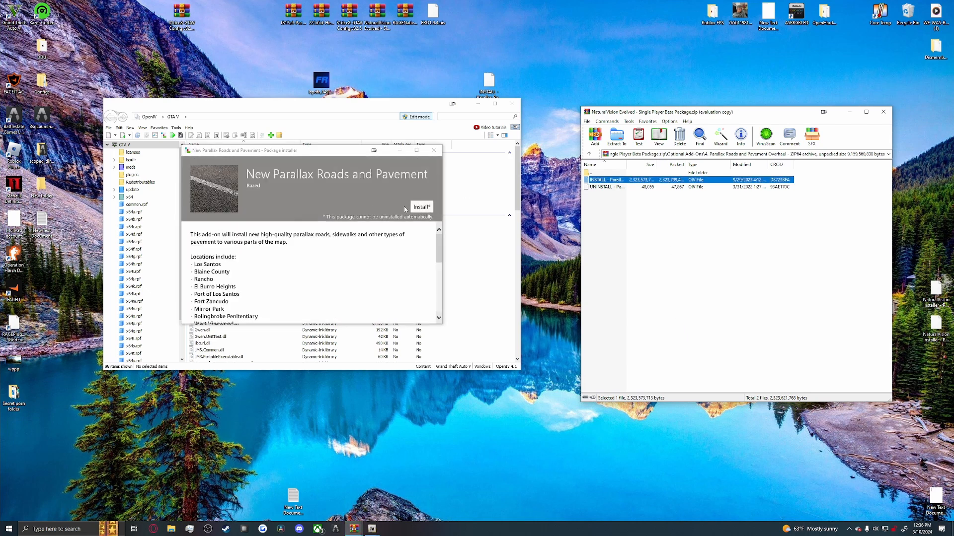
pyautogui.click(421, 207)
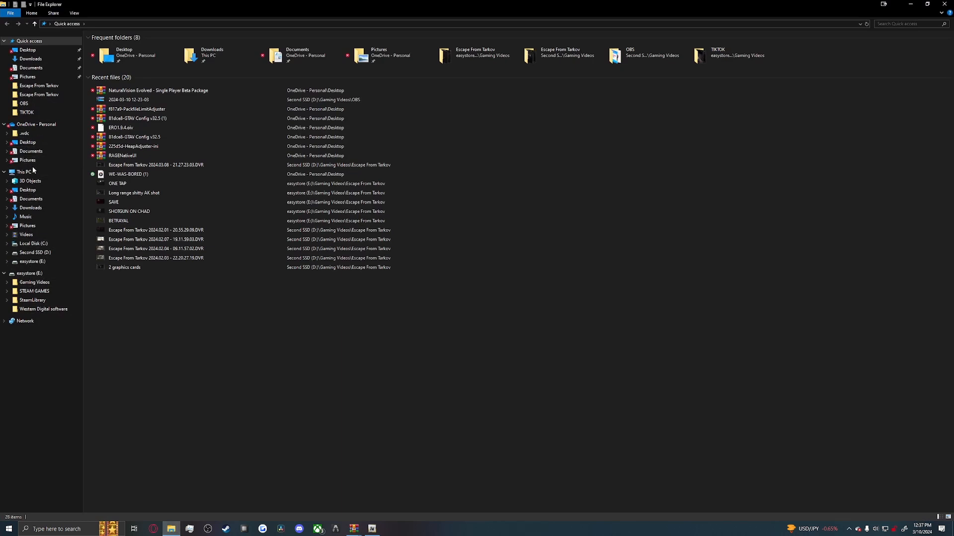
# Browse from This PC through easystore (E:) > SteamLibrary > steamapps > common toward the GTA V folder.
pyautogui.click(26, 172)
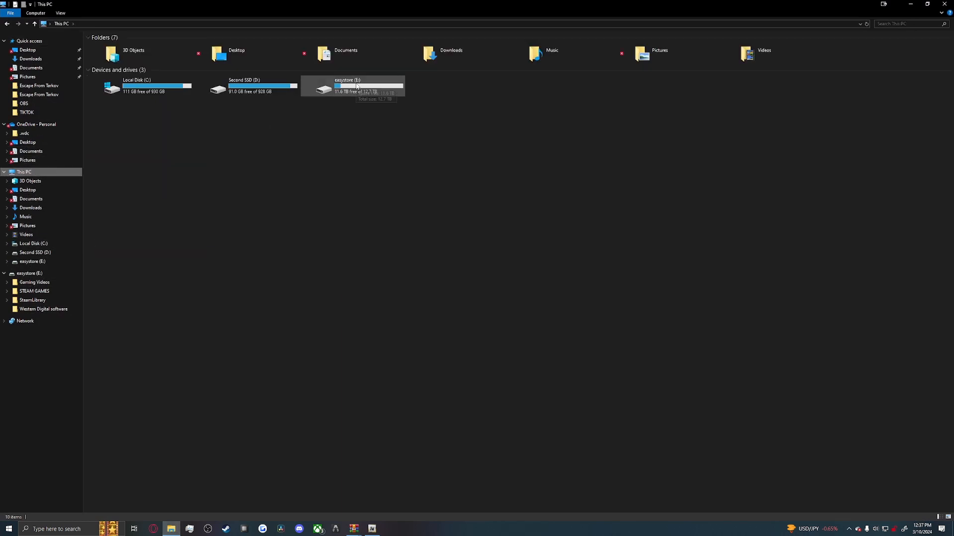
pyautogui.doubleClick(353, 86)
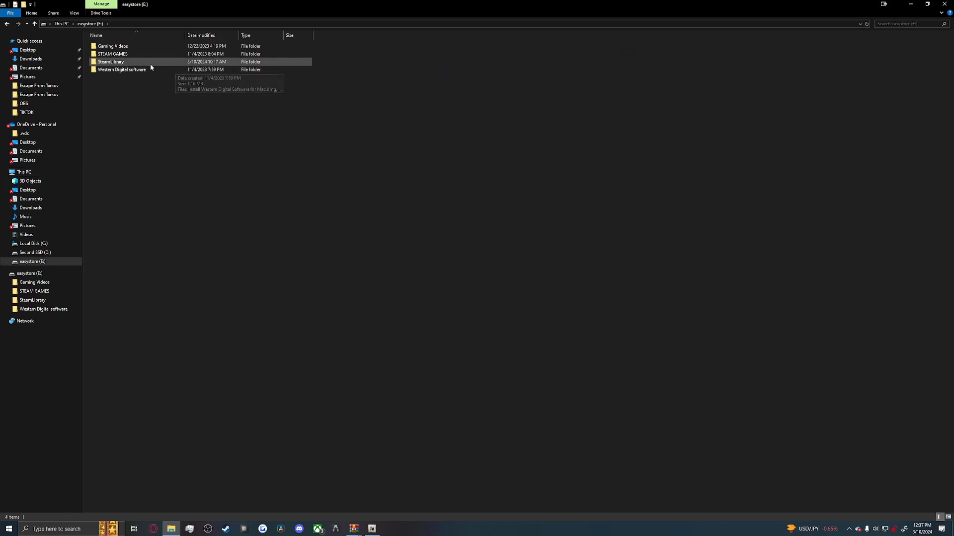
pyautogui.doubleClick(110, 61)
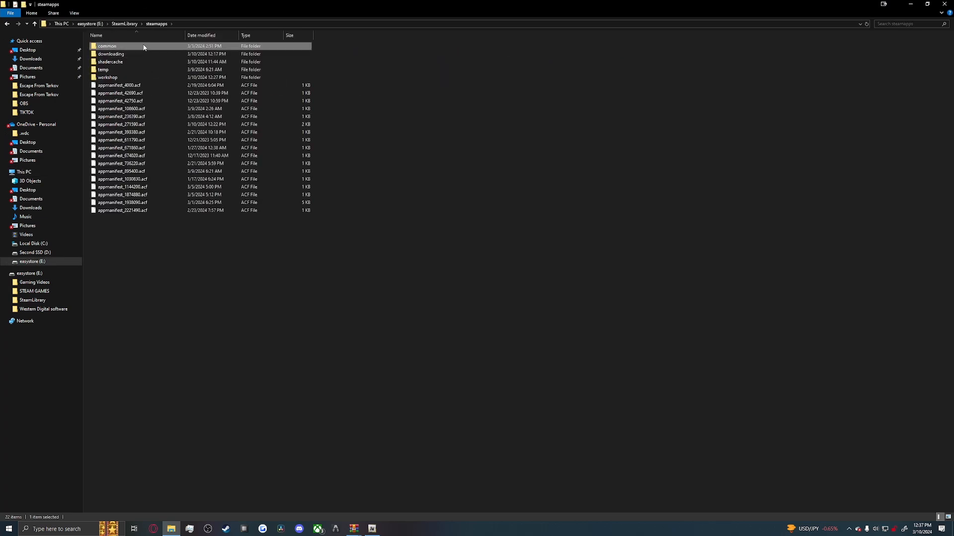
pyautogui.doubleClick(107, 46)
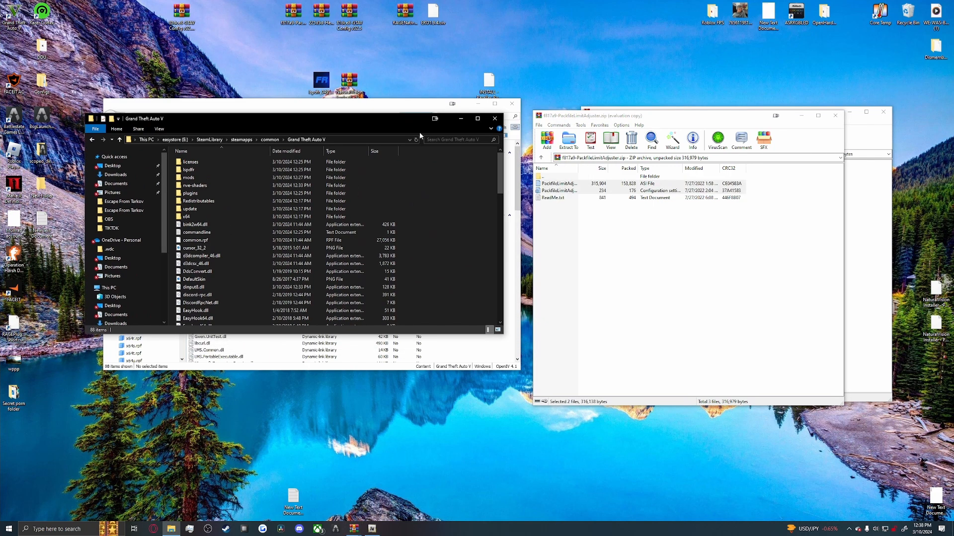
# Select the PackfileLimitAdjuster and HeapAdjuster files in their archives for copying to the game folder.
pyautogui.click(584, 187)
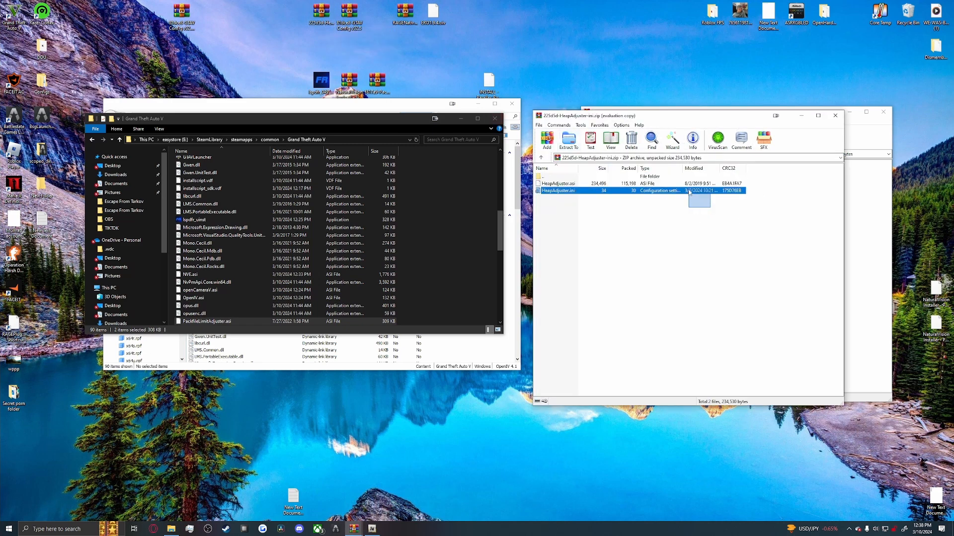
pyautogui.click(558, 182)
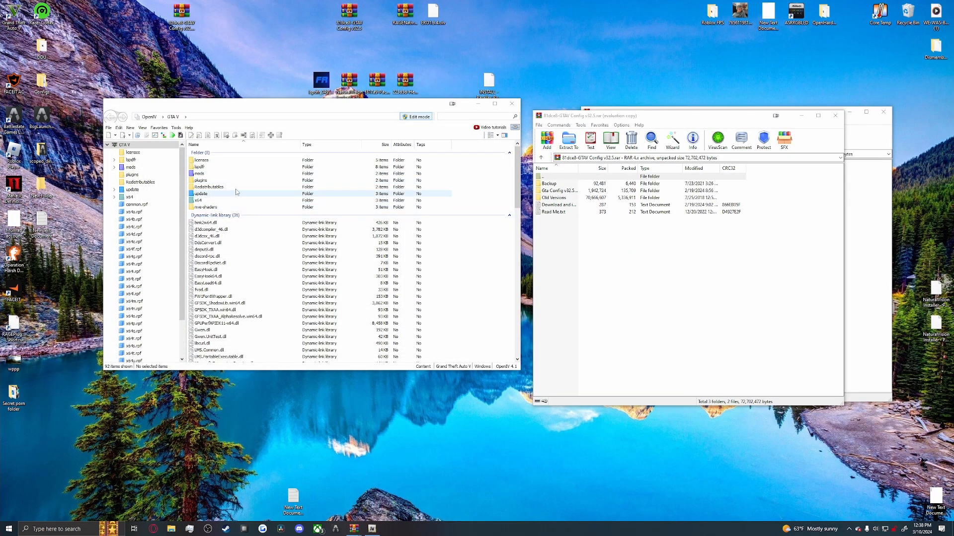
# Go into update > update.rpf, switch to its mods copy, and open common > data down to the XML files.
pyautogui.click(200, 193)
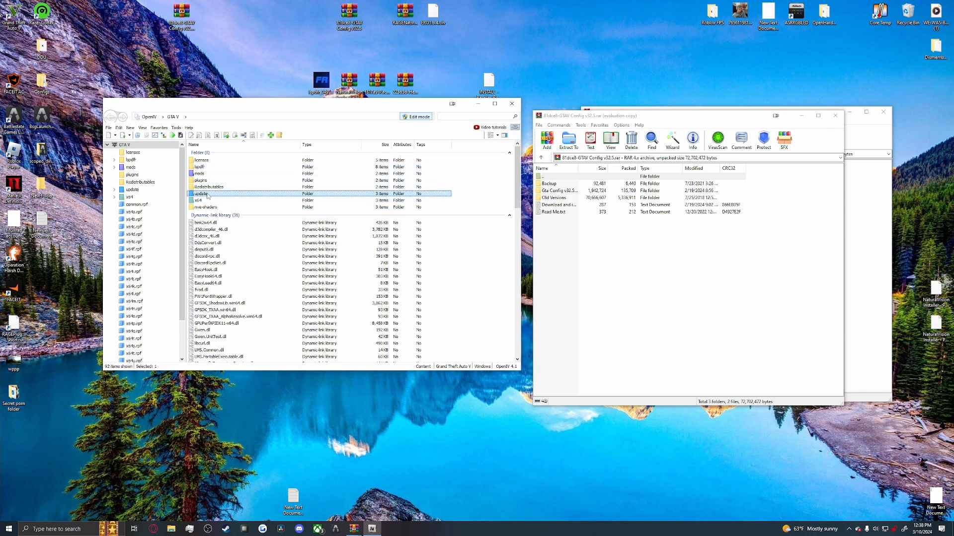
pyautogui.doubleClick(200, 194)
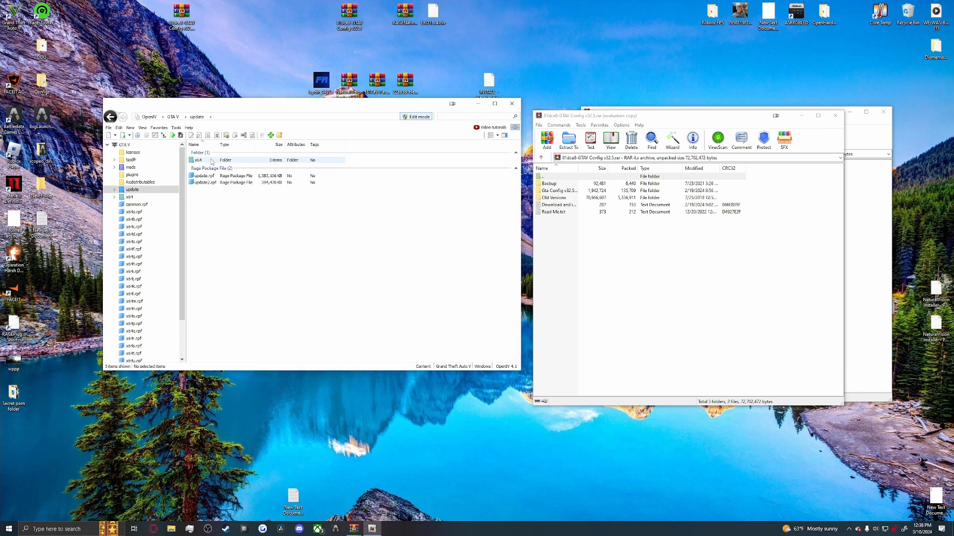
pyautogui.doubleClick(203, 175)
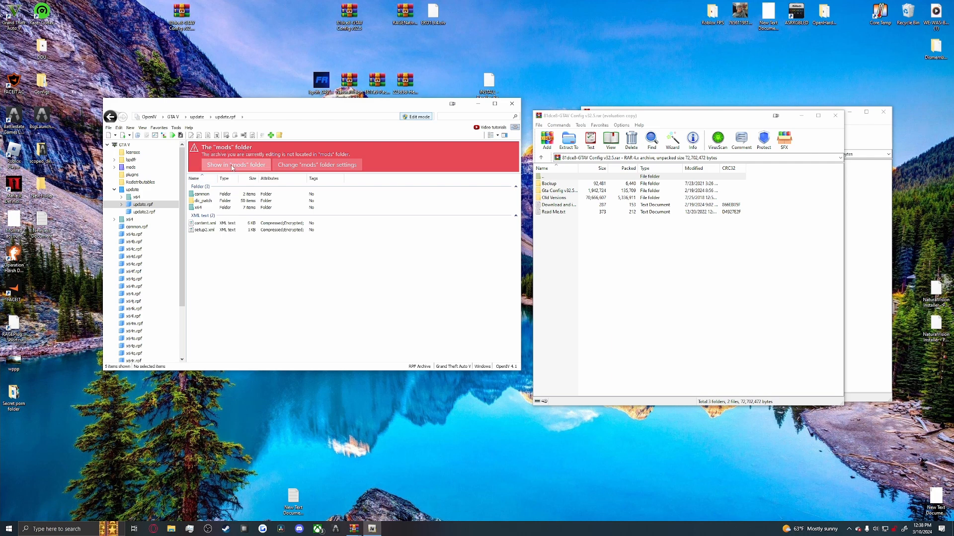
pyautogui.click(234, 165)
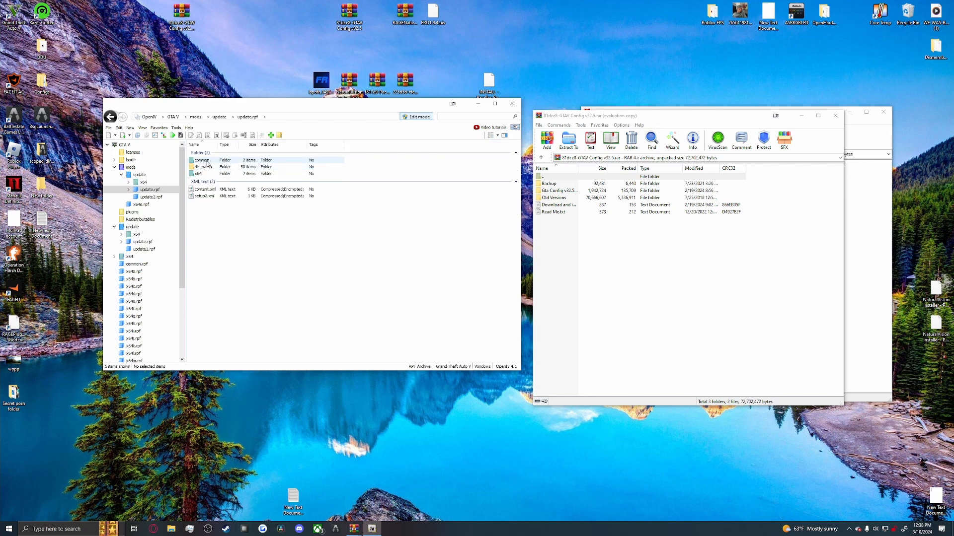
pyautogui.doubleClick(201, 160)
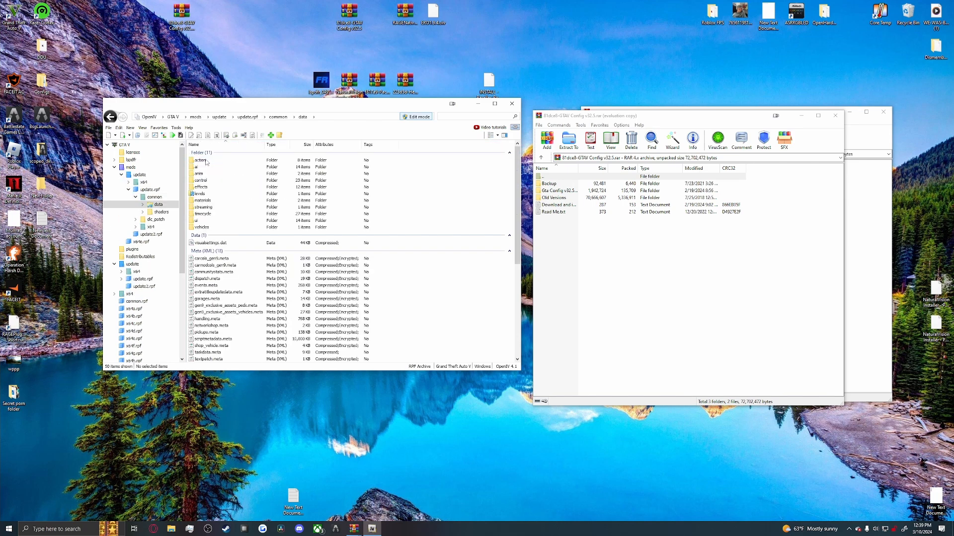
pyautogui.scroll(-3)
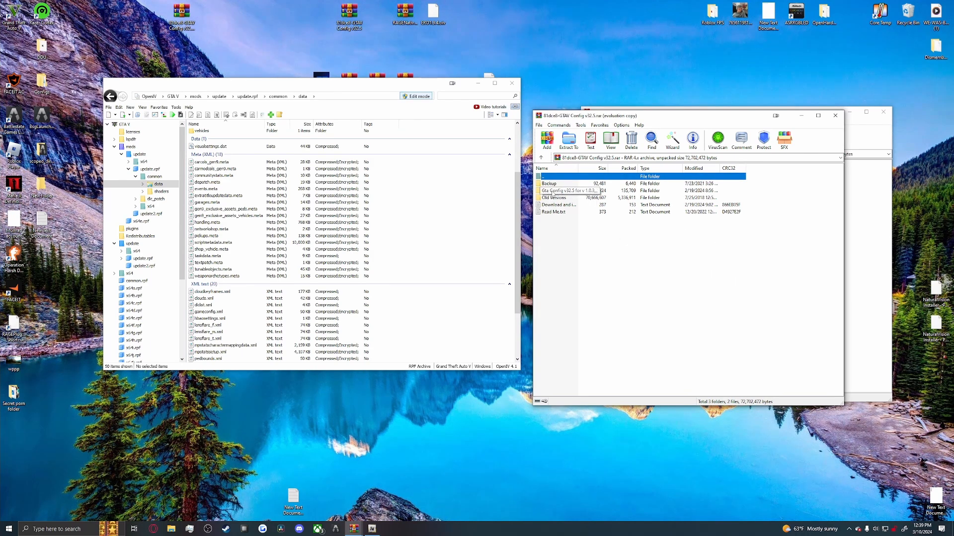
# Drill into Gta Config > Stock Traffic in the archive and pick gameconfig.xml for the data folder.
pyautogui.doubleClick(567, 191)
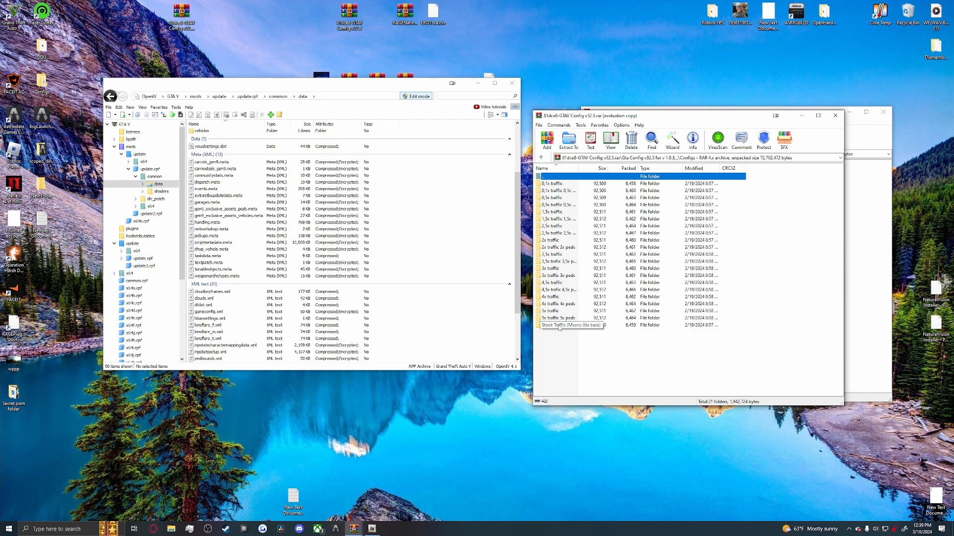
pyautogui.doubleClick(556, 324)
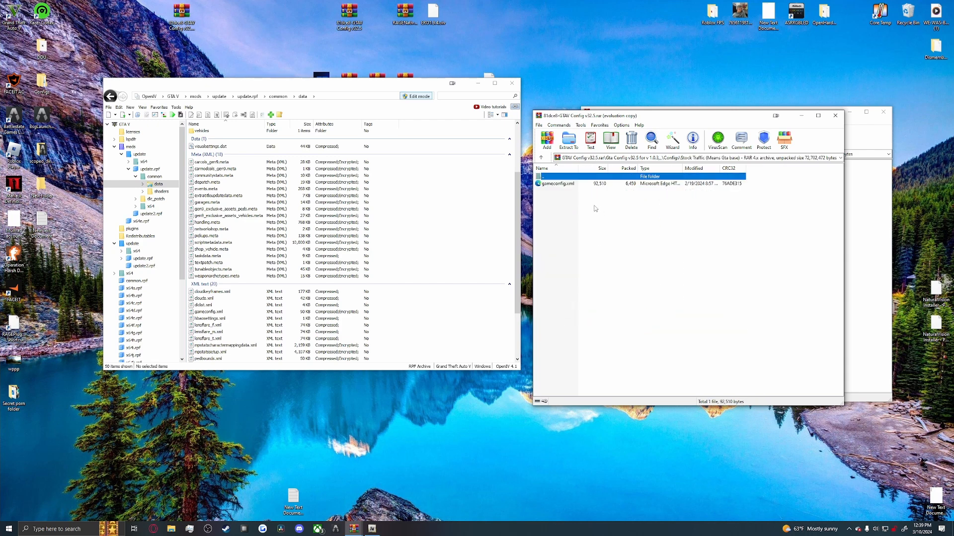
pyautogui.click(555, 183)
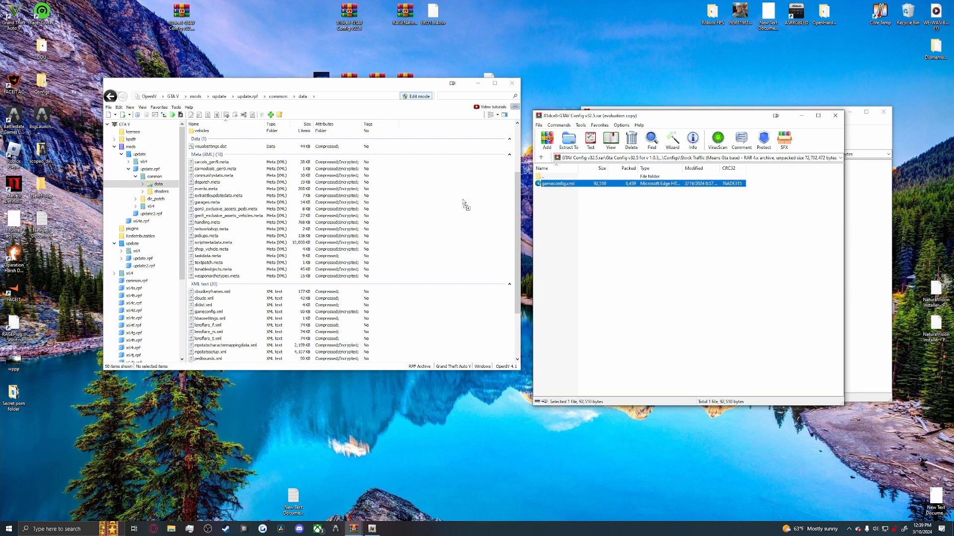
pyautogui.scroll(-3)
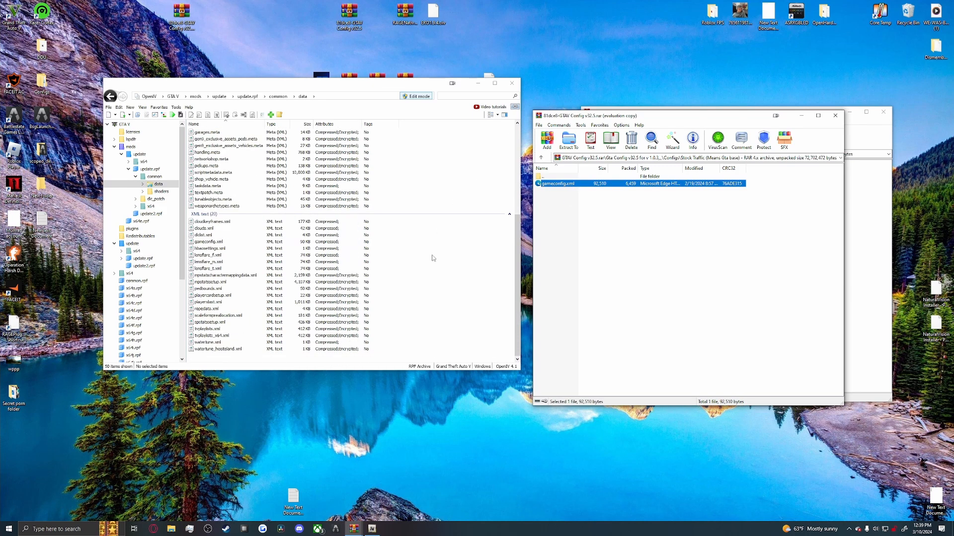
pyautogui.click(208, 241)
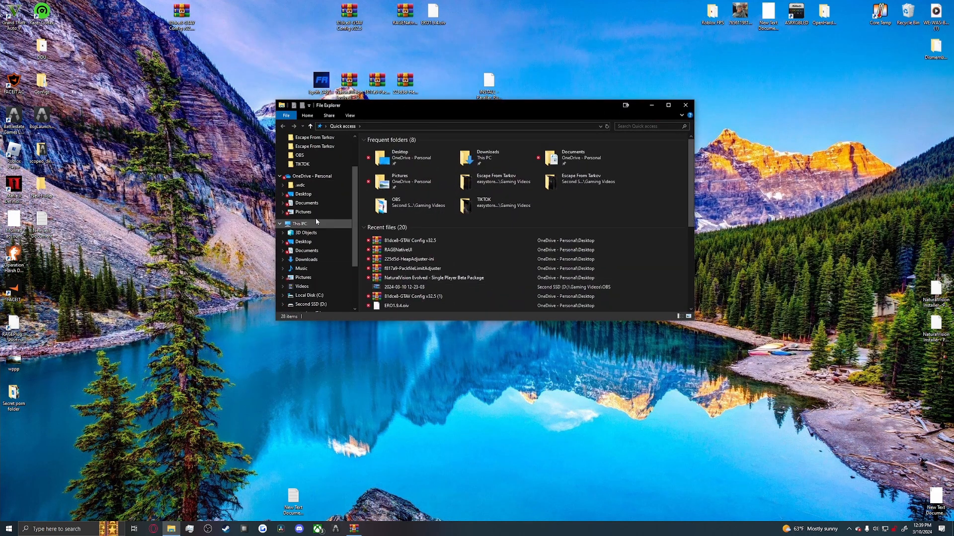
# Return through easystore (E:) > SteamLibrary > common into Grand Theft Auto V and scroll to RAGEPluginHook.
pyautogui.click(304, 304)
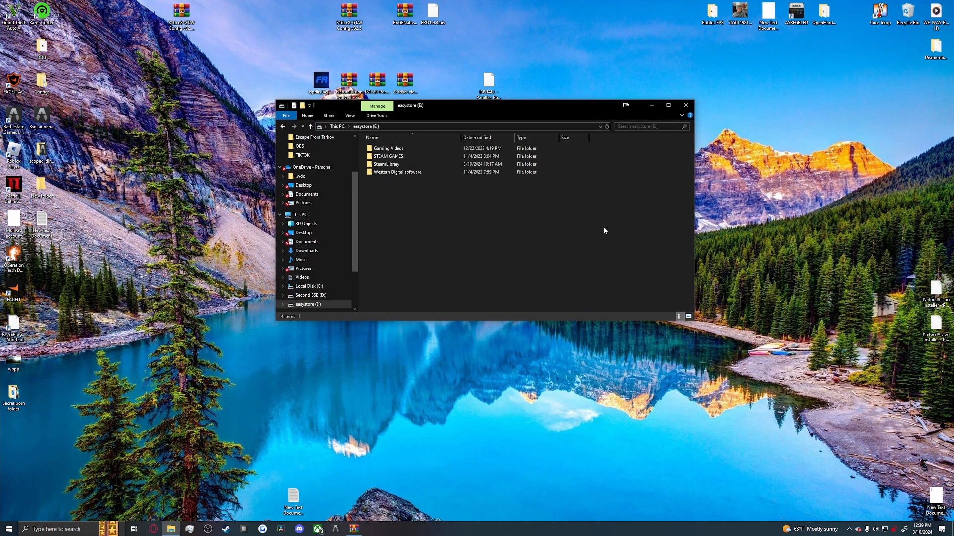
pyautogui.moveTo(389, 156)
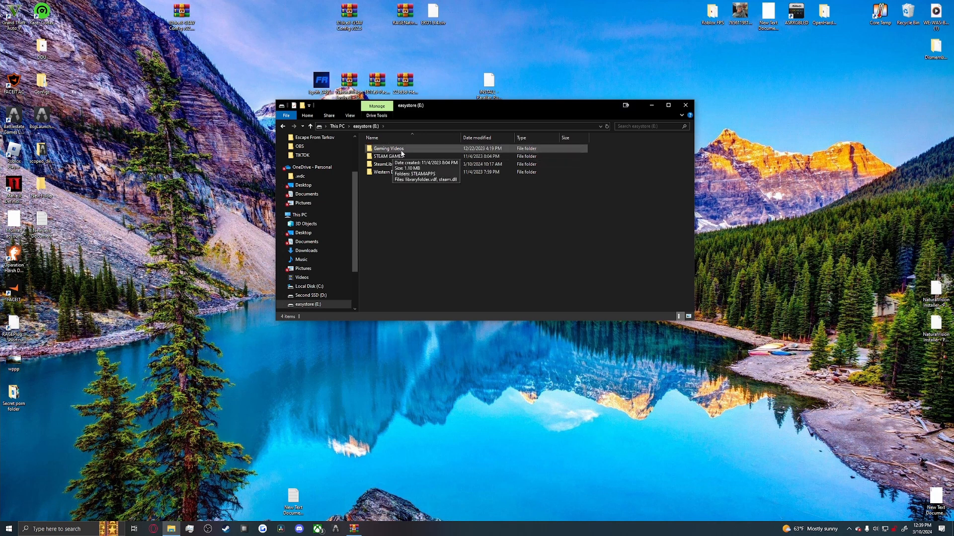
pyautogui.doubleClick(383, 163)
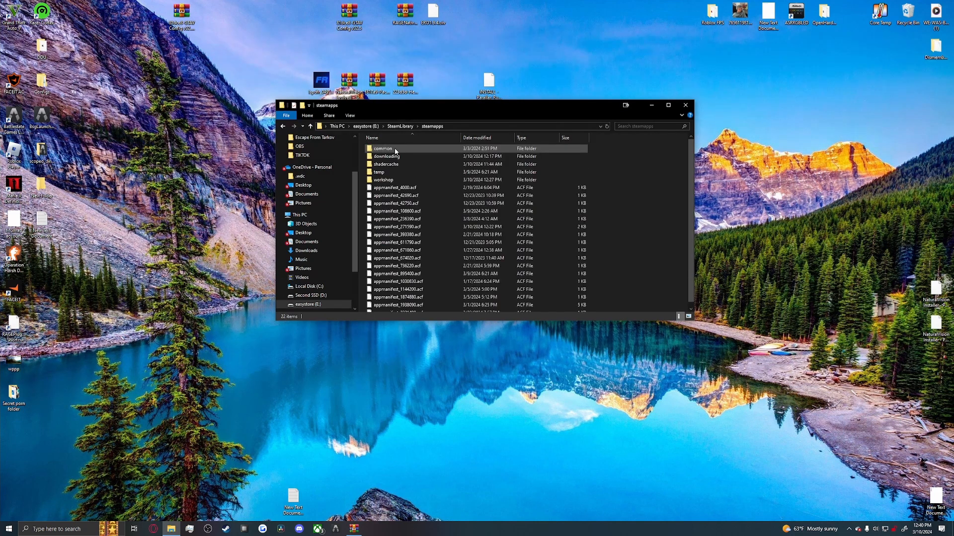
pyautogui.doubleClick(381, 148)
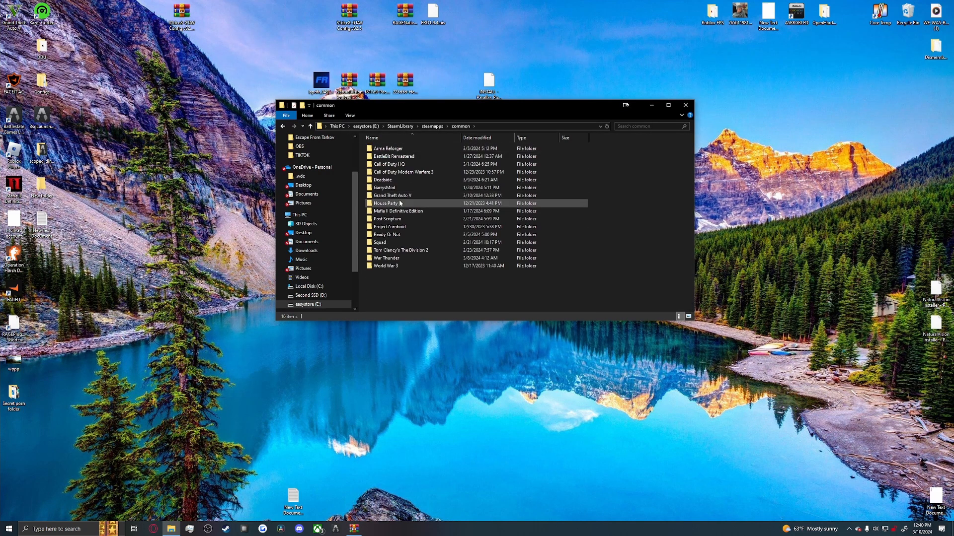
pyautogui.doubleClick(392, 195)
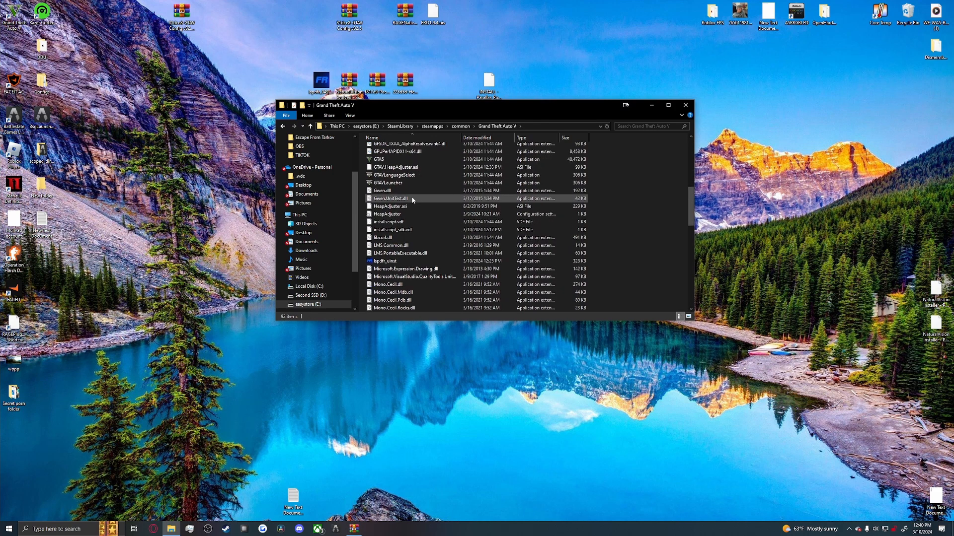
pyautogui.scroll(-3)
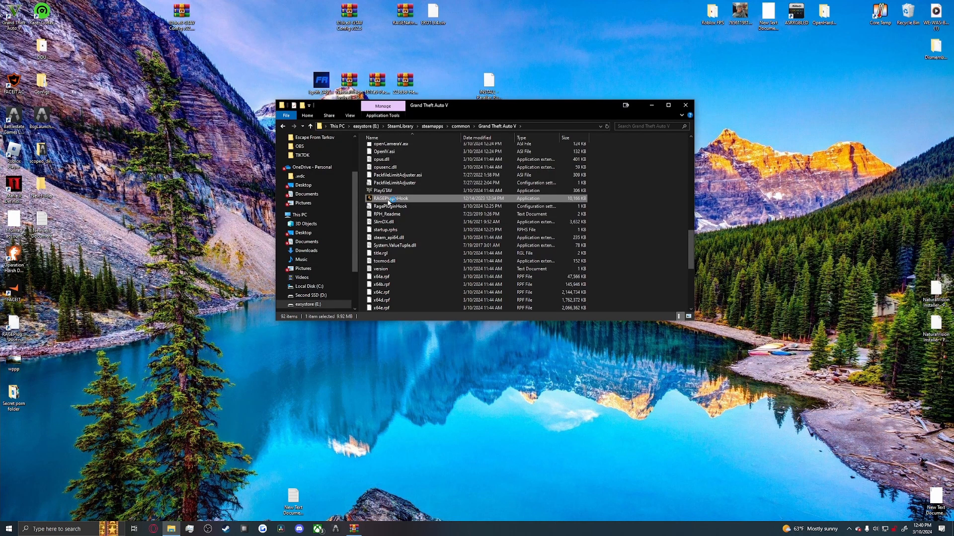
# Run RAGEPluginHook, accept the elevated-privileges warning, and reach its settings window.
pyautogui.doubleClick(390, 199)
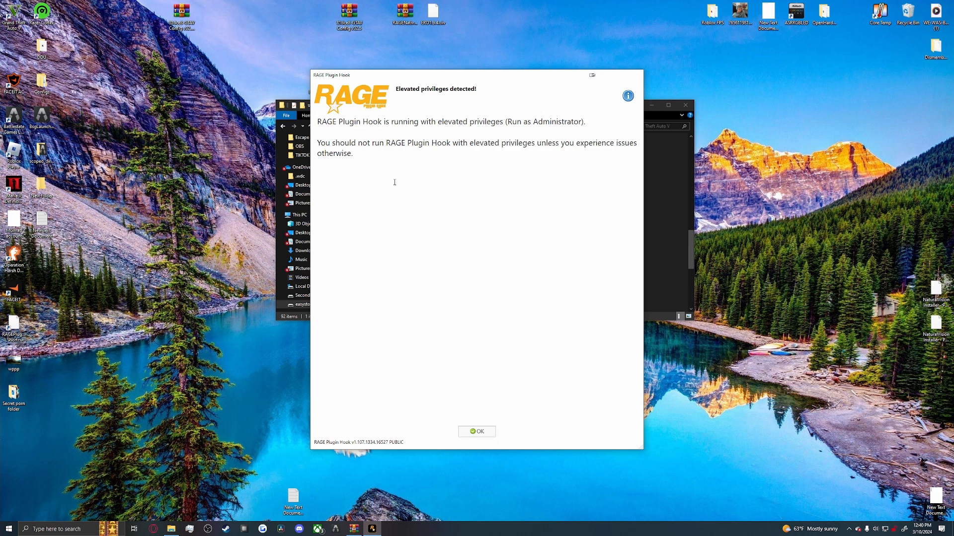
pyautogui.click(477, 431)
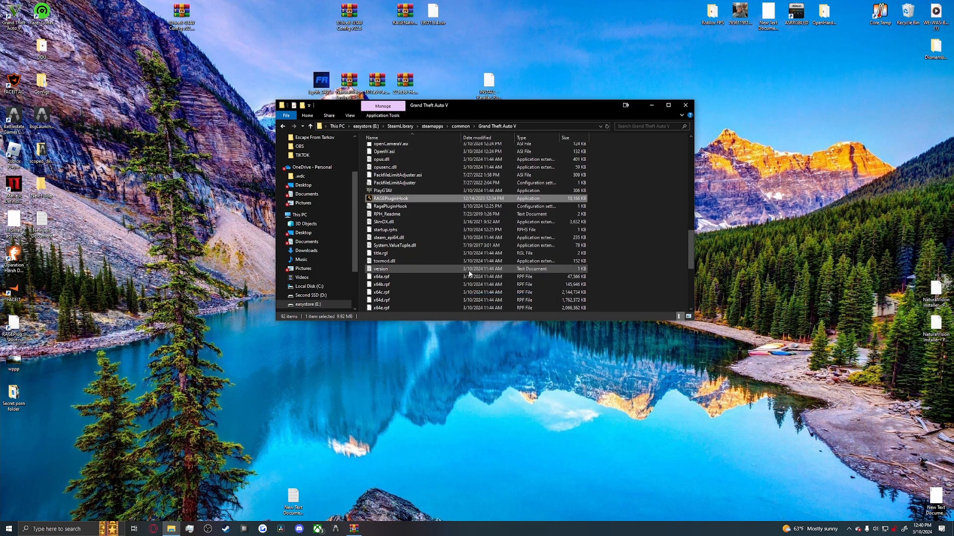
pyautogui.doubleClick(390, 198)
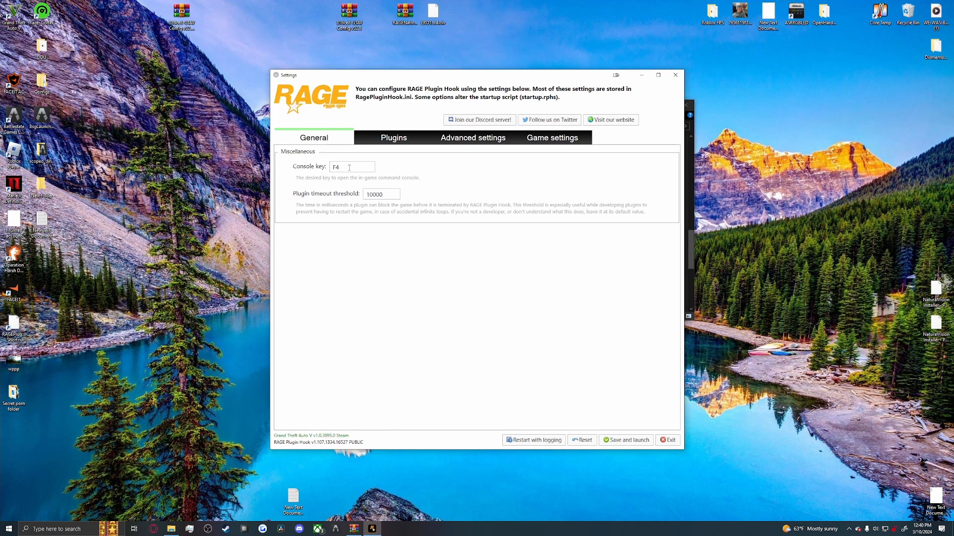
# Review the Plugins and Advanced tabs, then save with LSPD First Response loading and launch the game.
pyautogui.click(393, 137)
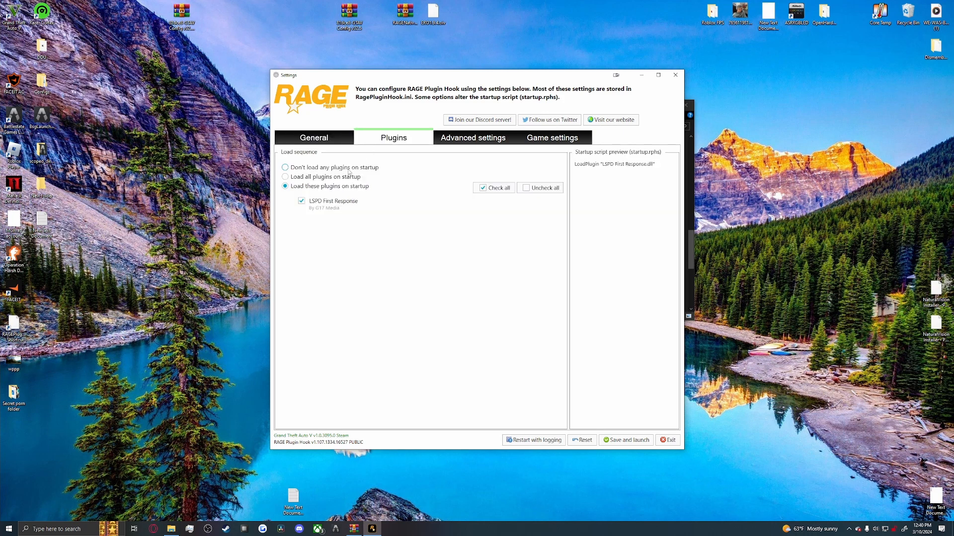
pyautogui.click(471, 137)
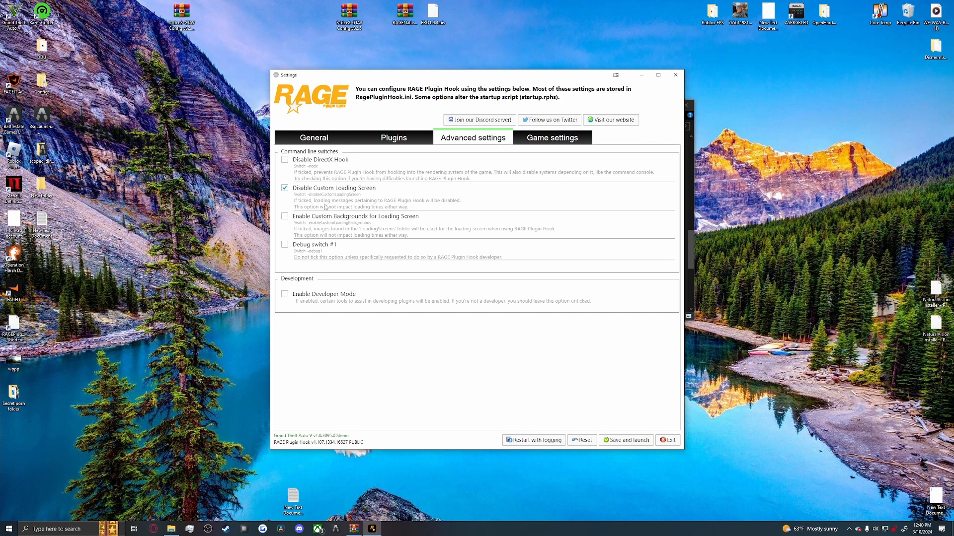
pyautogui.click(313, 137)
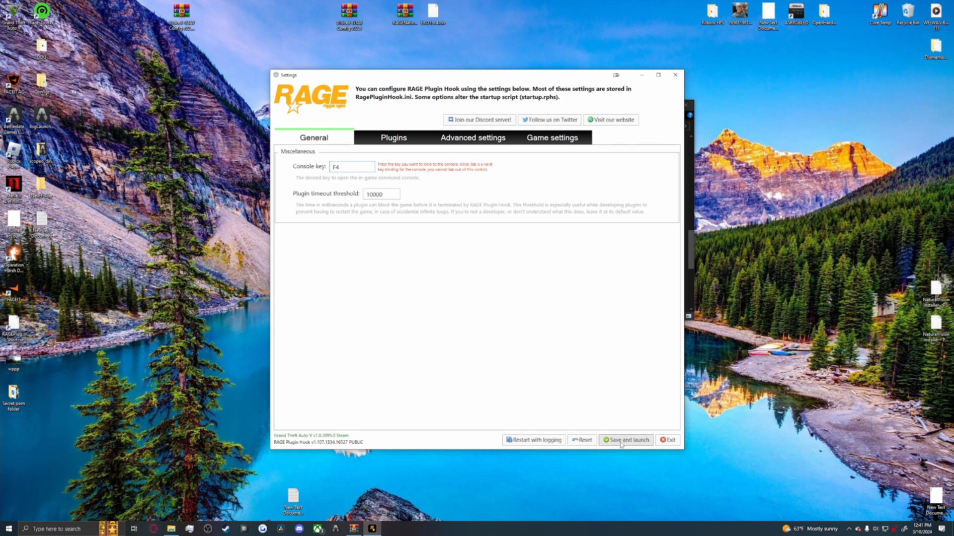
pyautogui.click(626, 440)
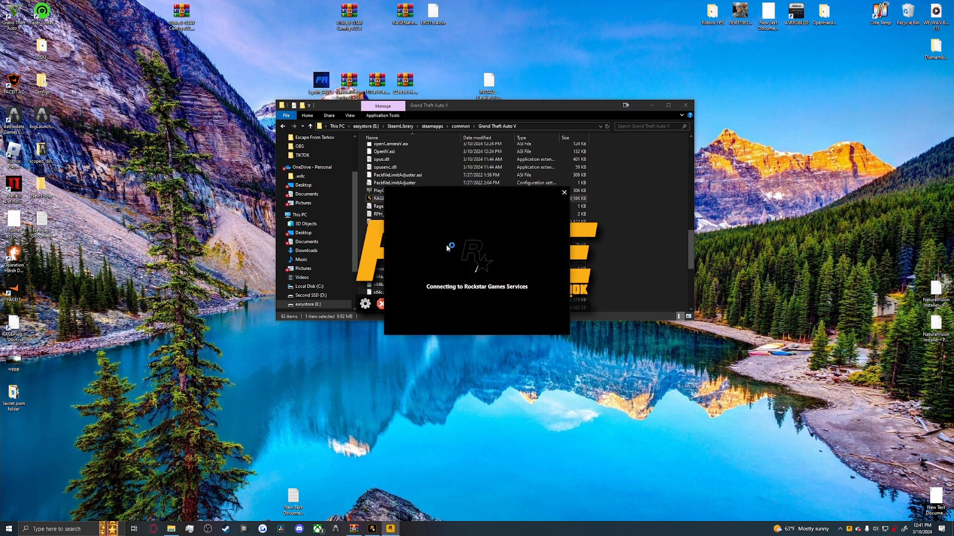
pyautogui.moveTo(447, 248)
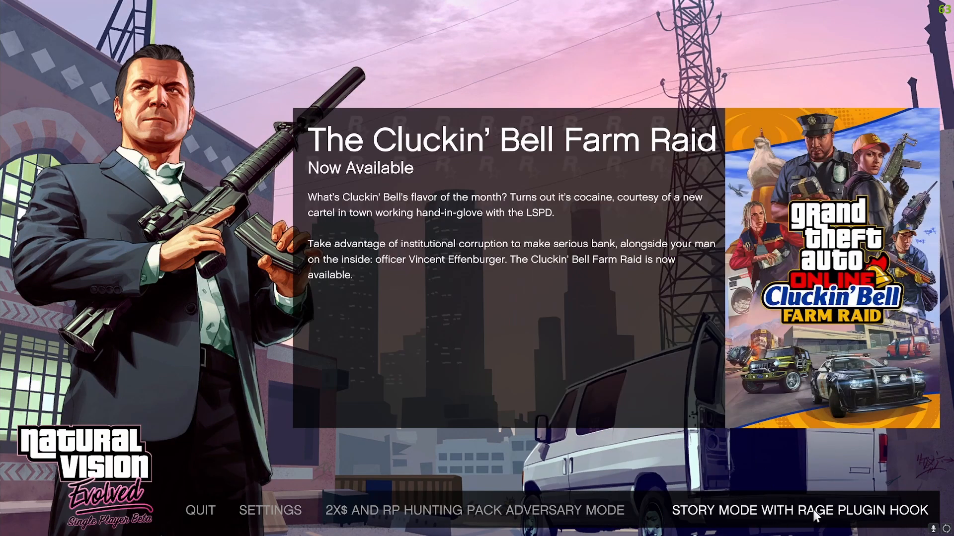
# Start Story Mode with RAGE Plugin Hook and zoom the pause map to show police station locations.
pyautogui.click(794, 509)
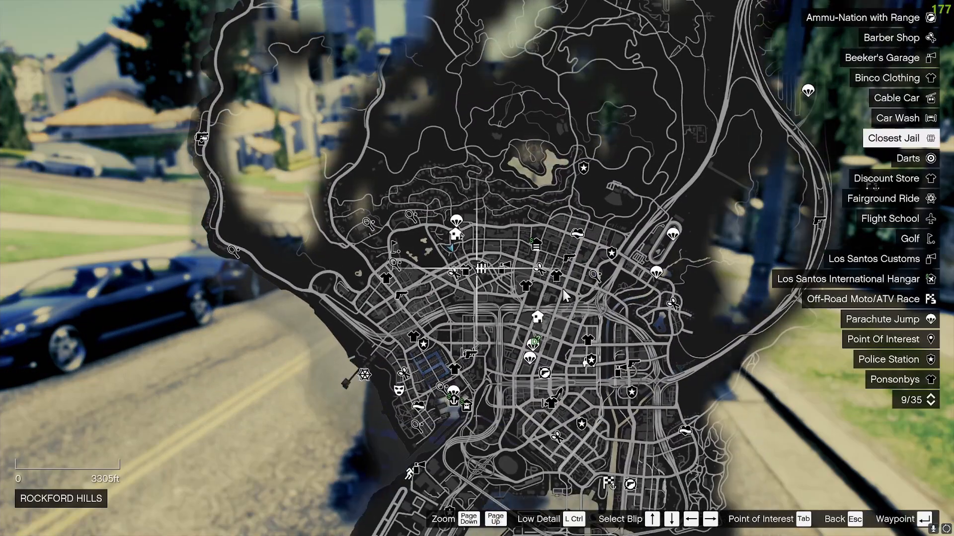
pyautogui.scroll(-3)
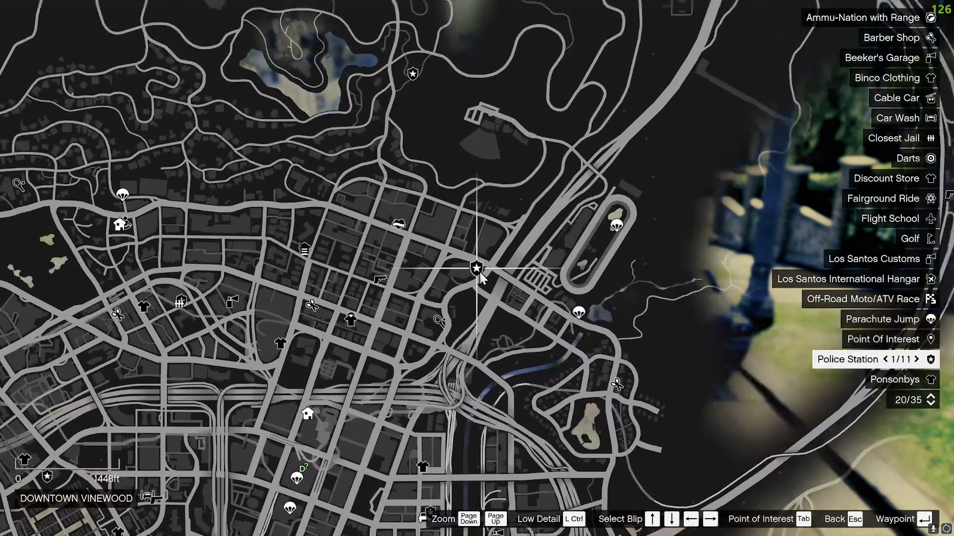
pyautogui.scroll(-3)
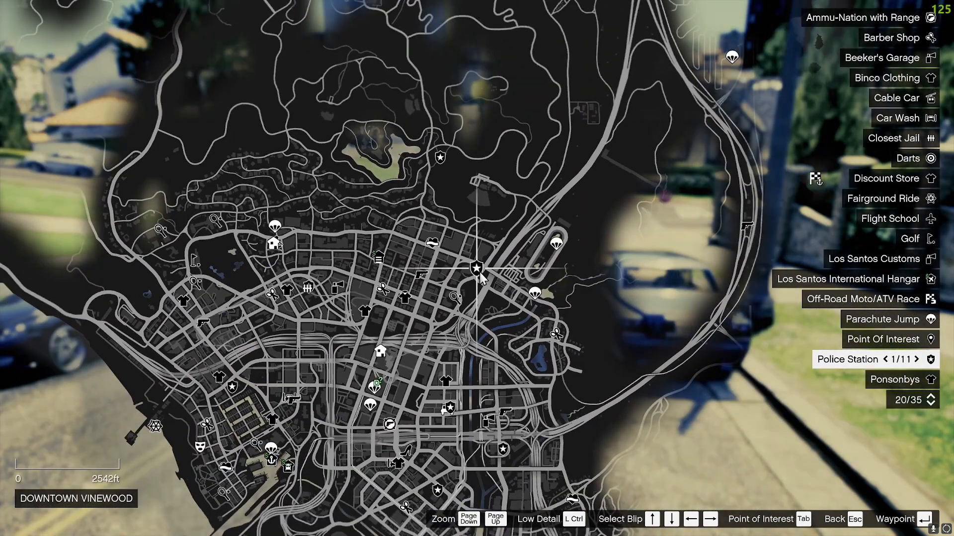